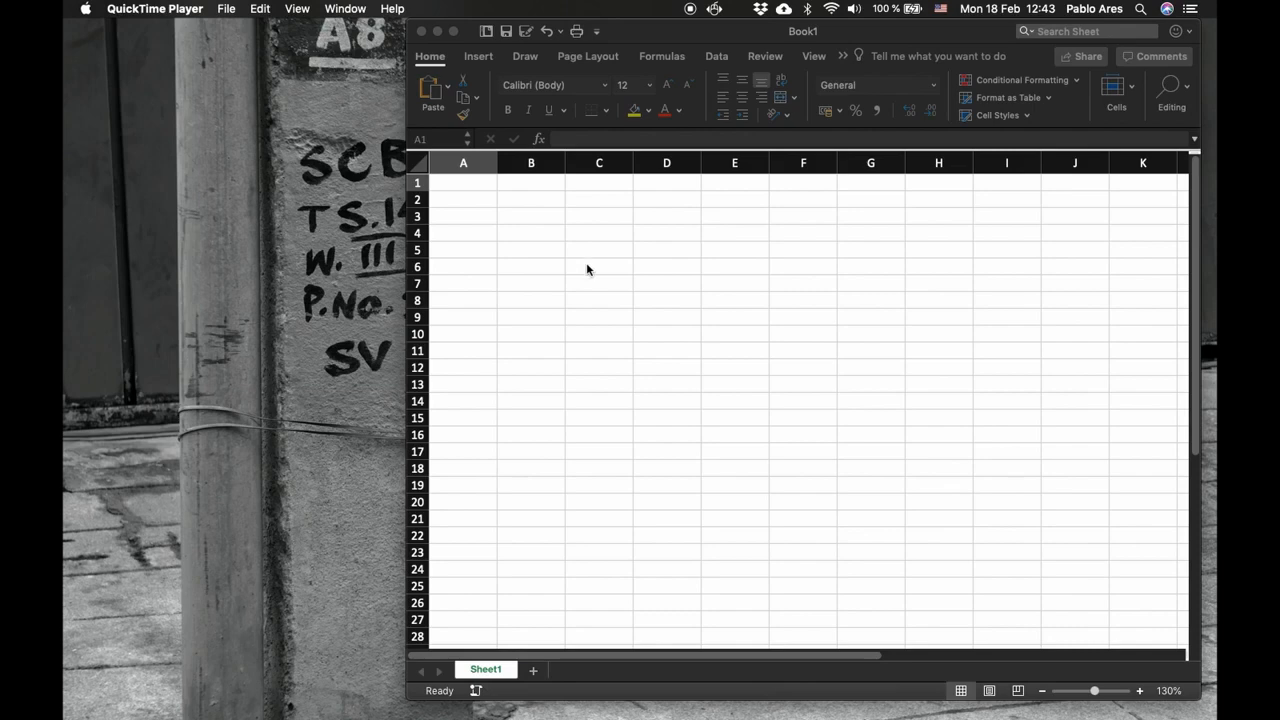
mouse_move(575, 285)
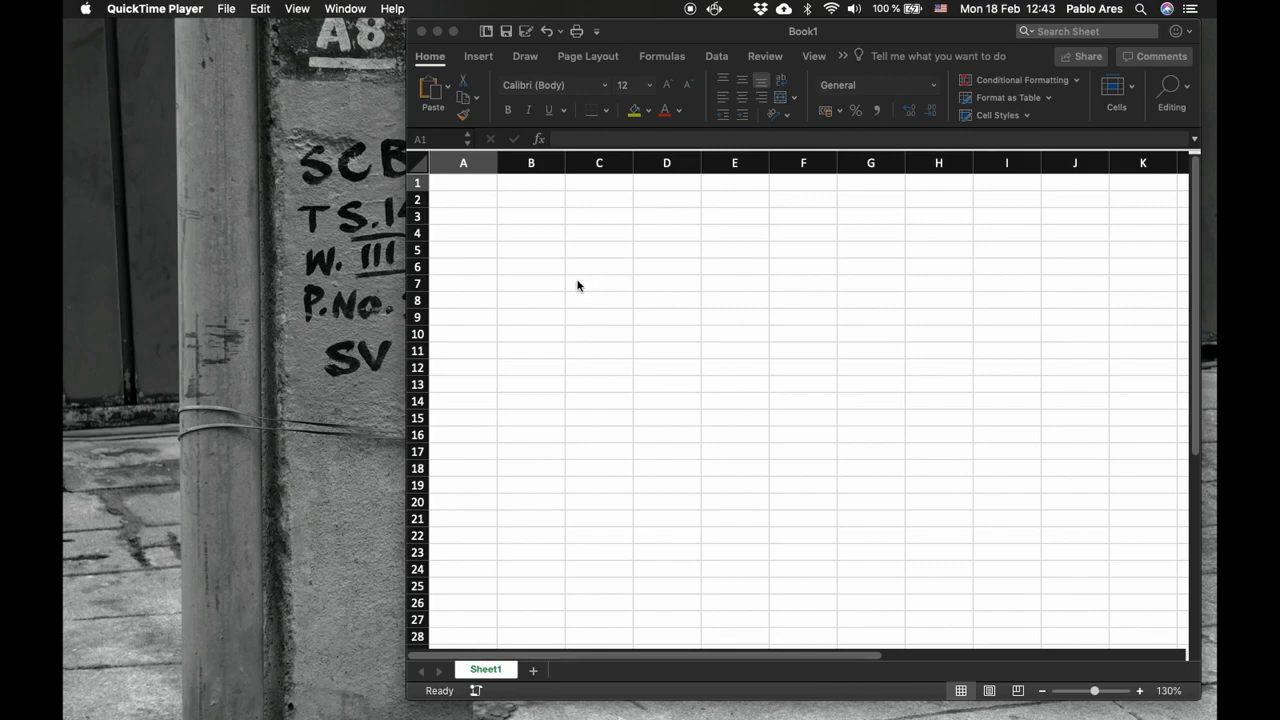
Step: Activate the blank Book1 workbook window
click(463, 182)
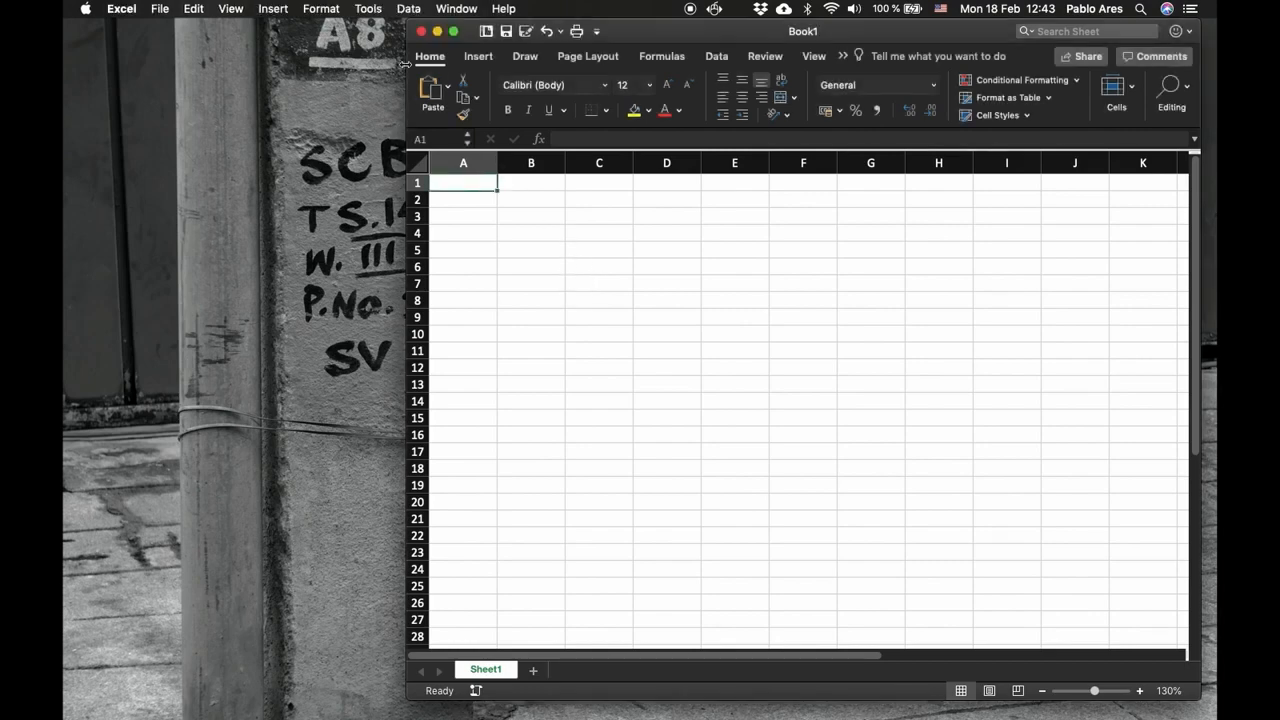
Step: Tick Solver Add-In in the Excel Add-ins list and confirm
click(368, 8)
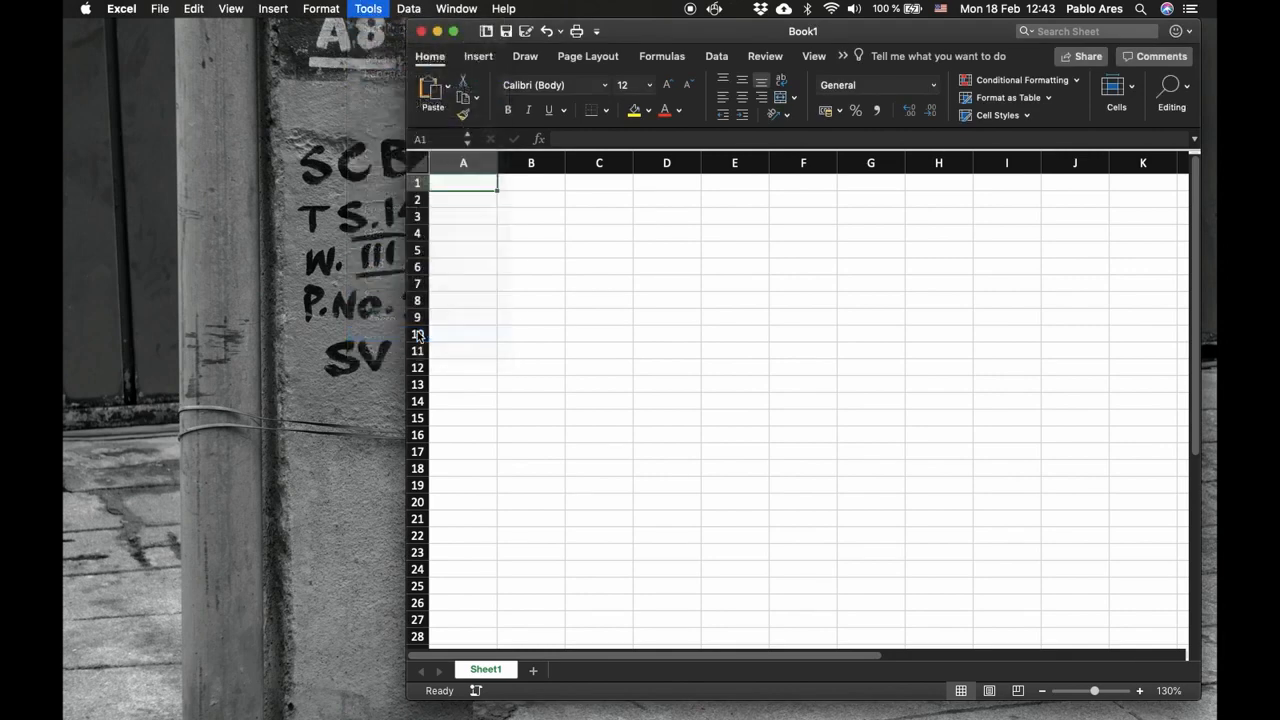
click(368, 8)
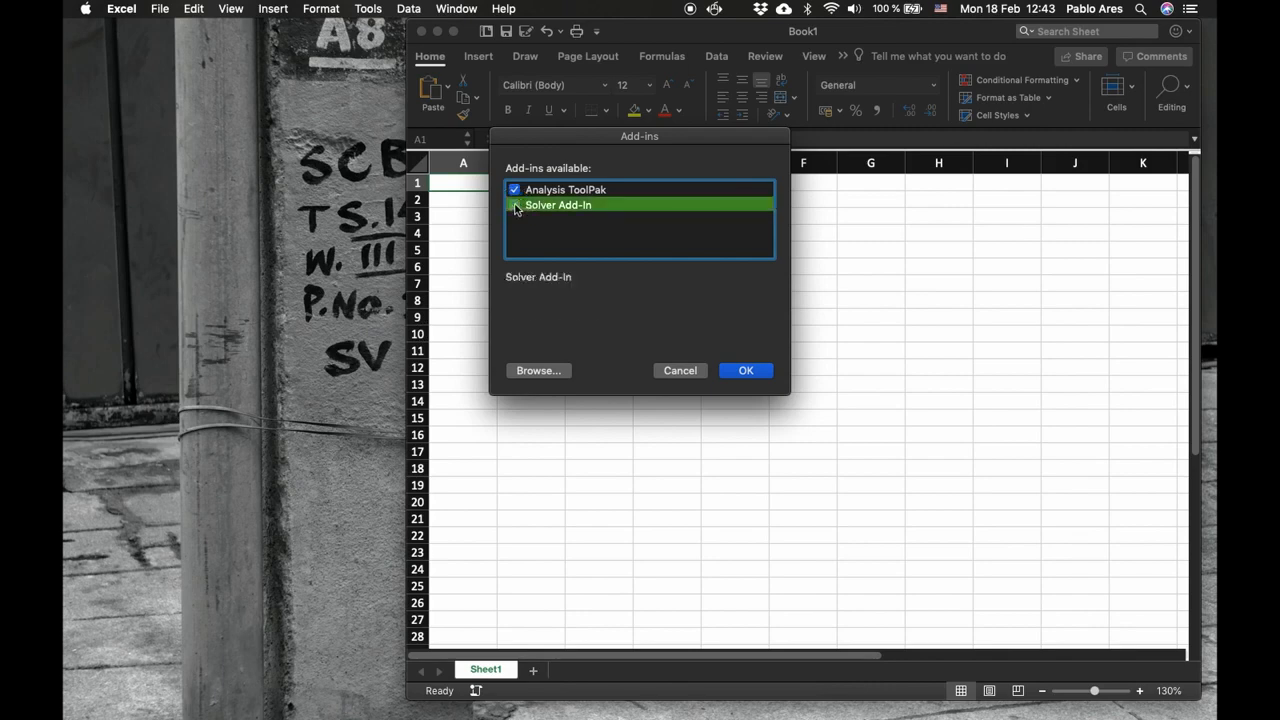
click(514, 205)
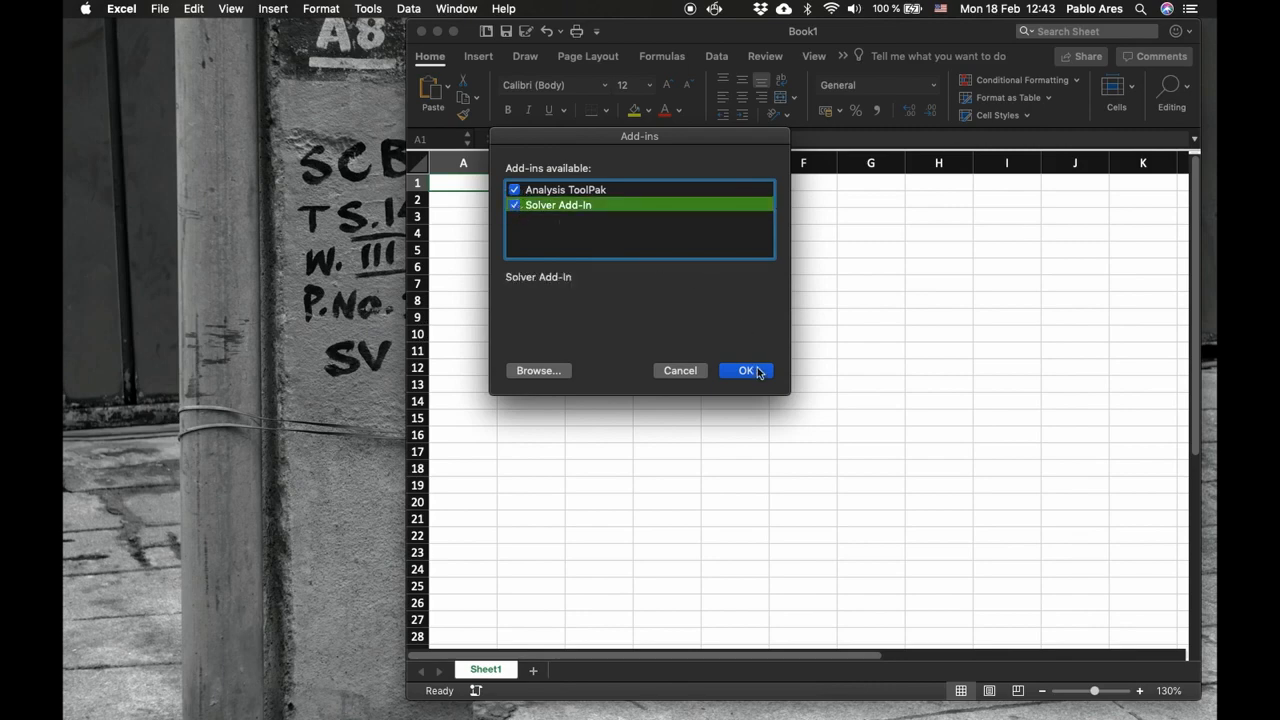
click(747, 370)
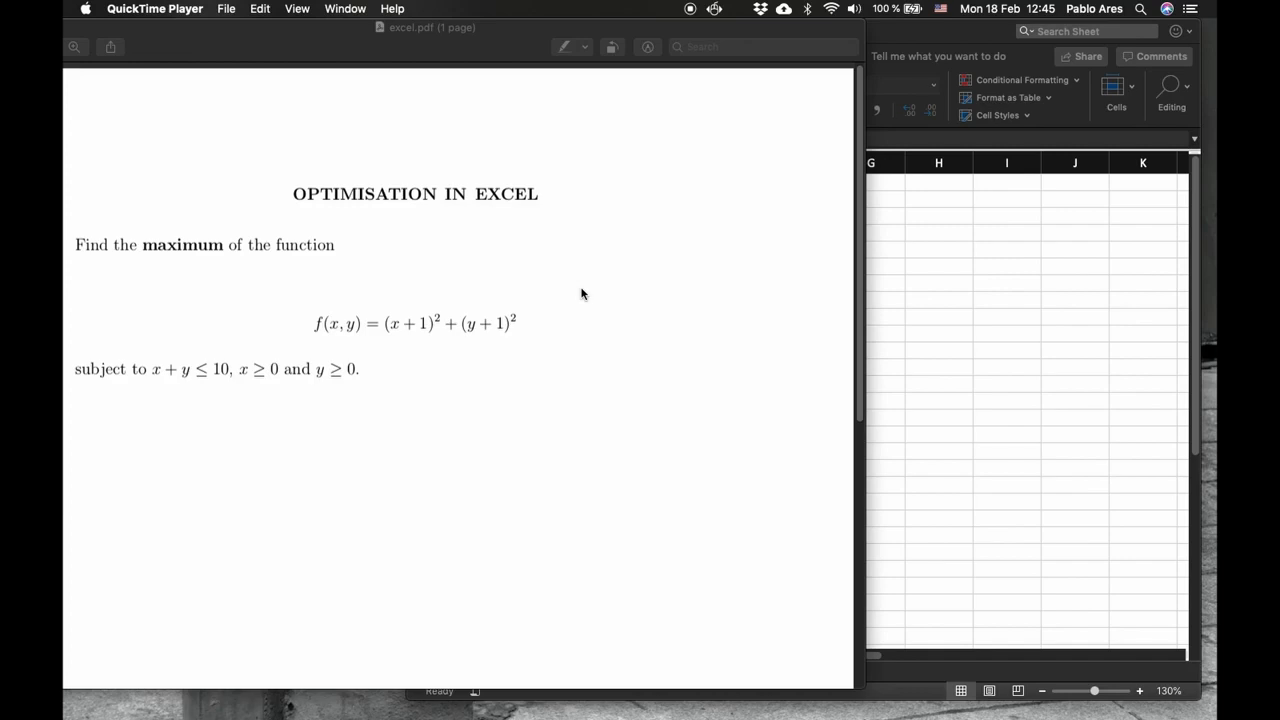
mouse_move(367, 306)
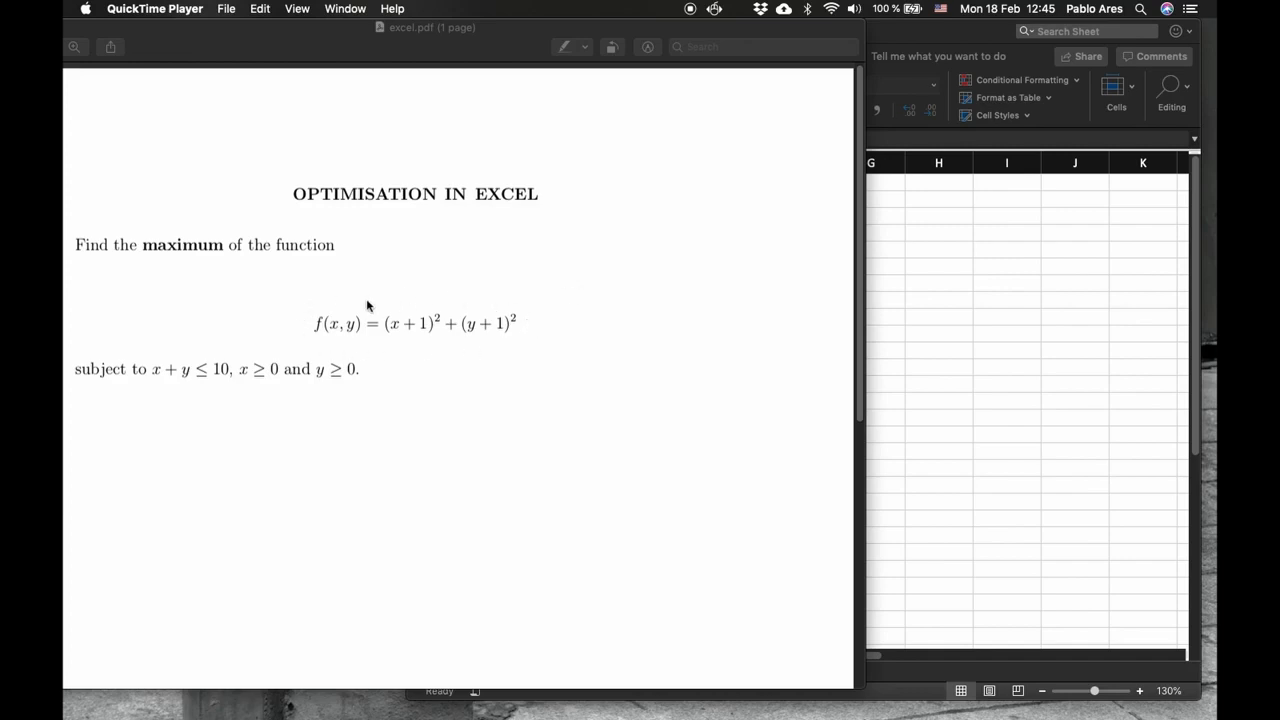
mouse_move(254, 341)
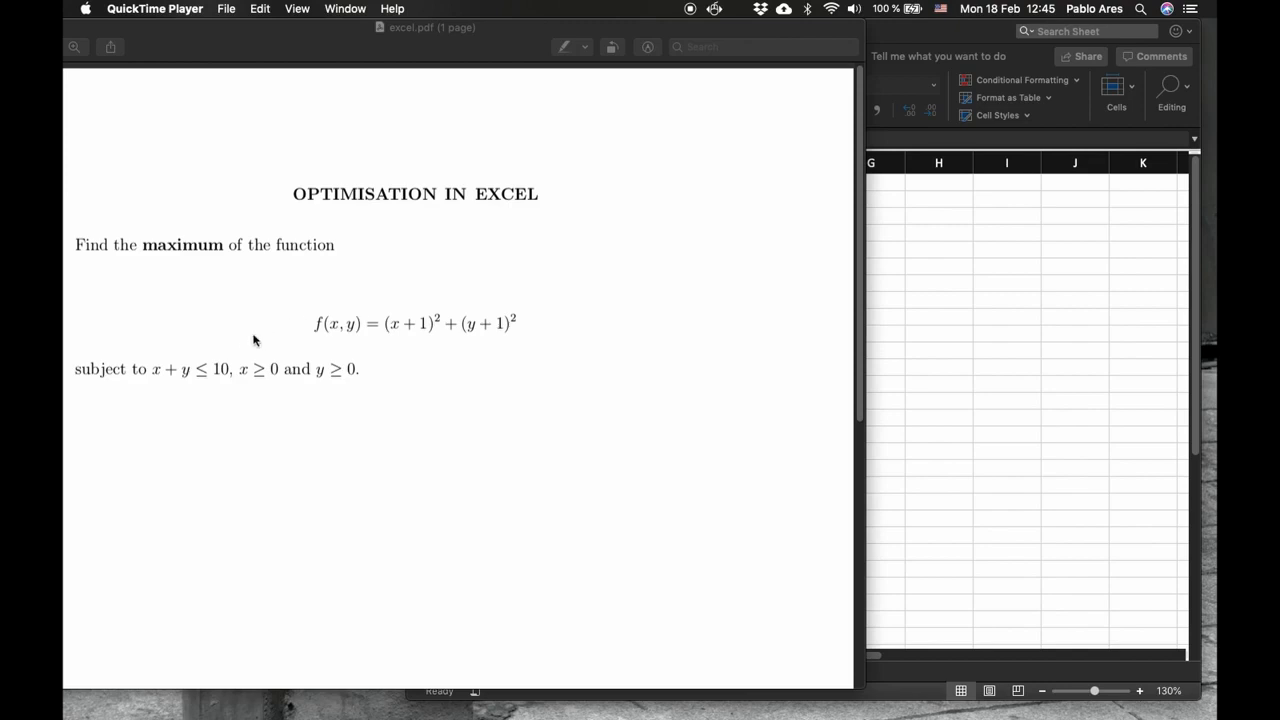
mouse_move(220, 377)
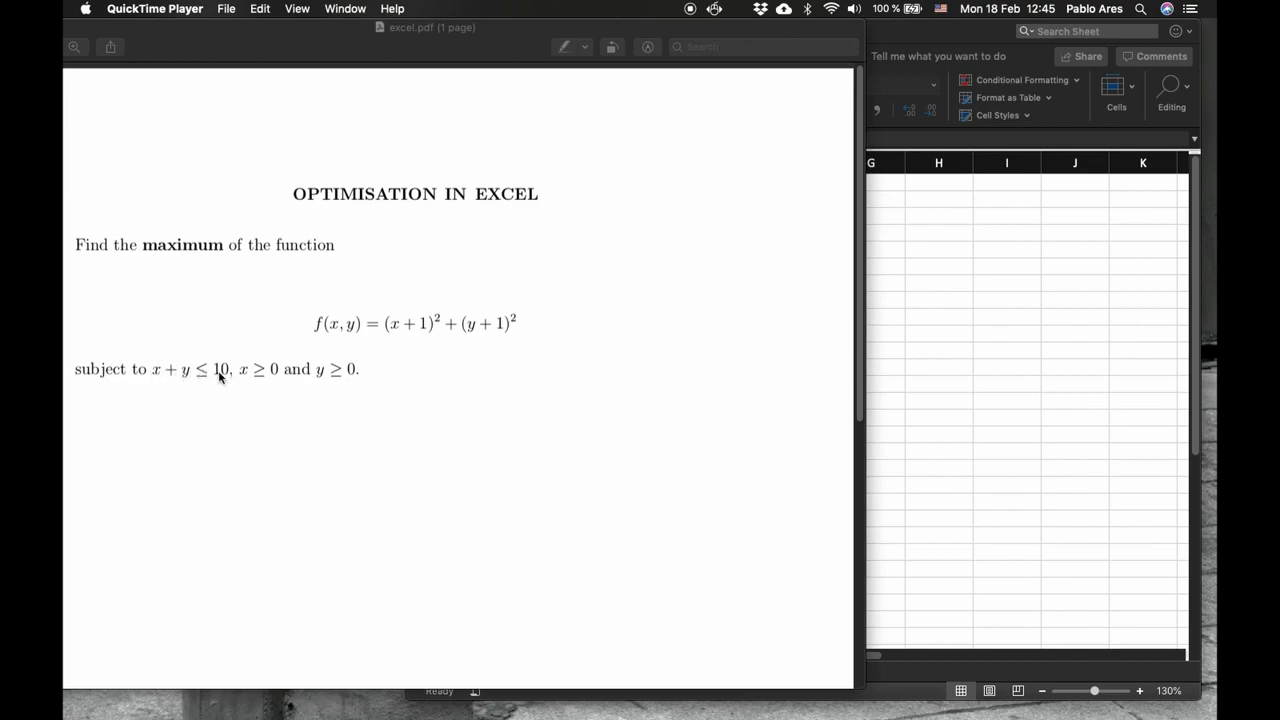
mouse_move(515, 47)
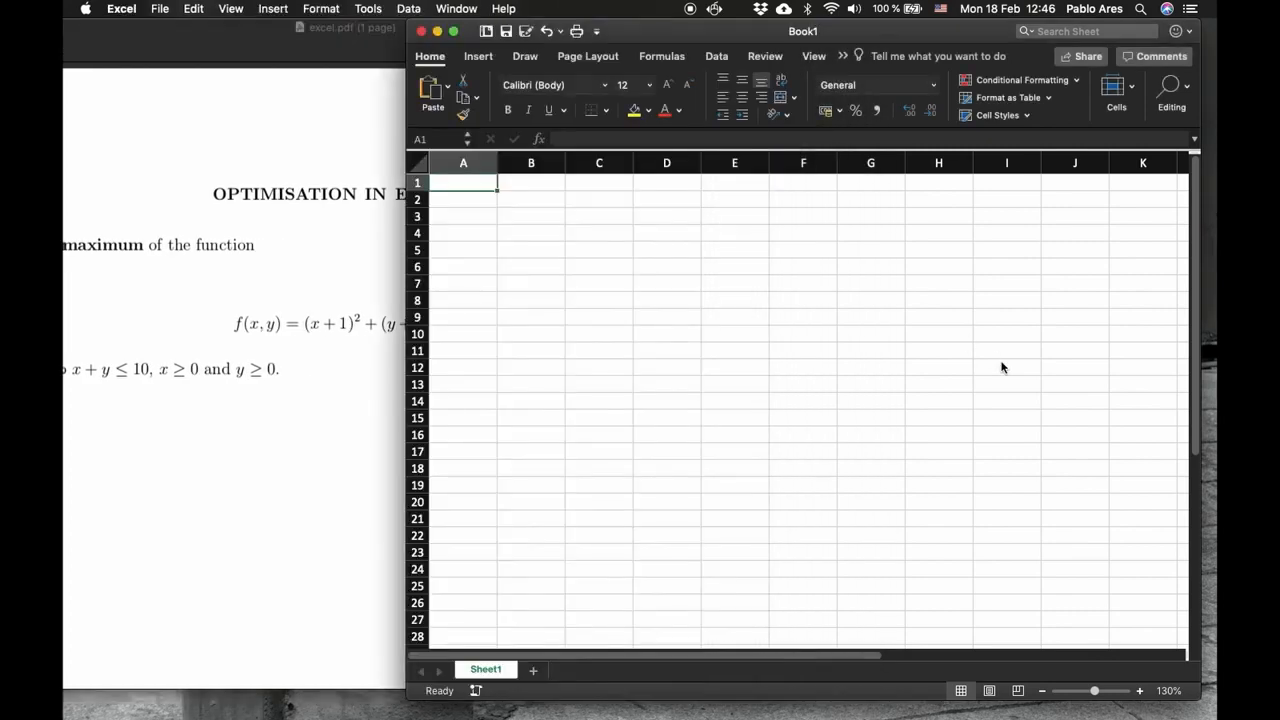
mouse_move(680, 460)
text(x)
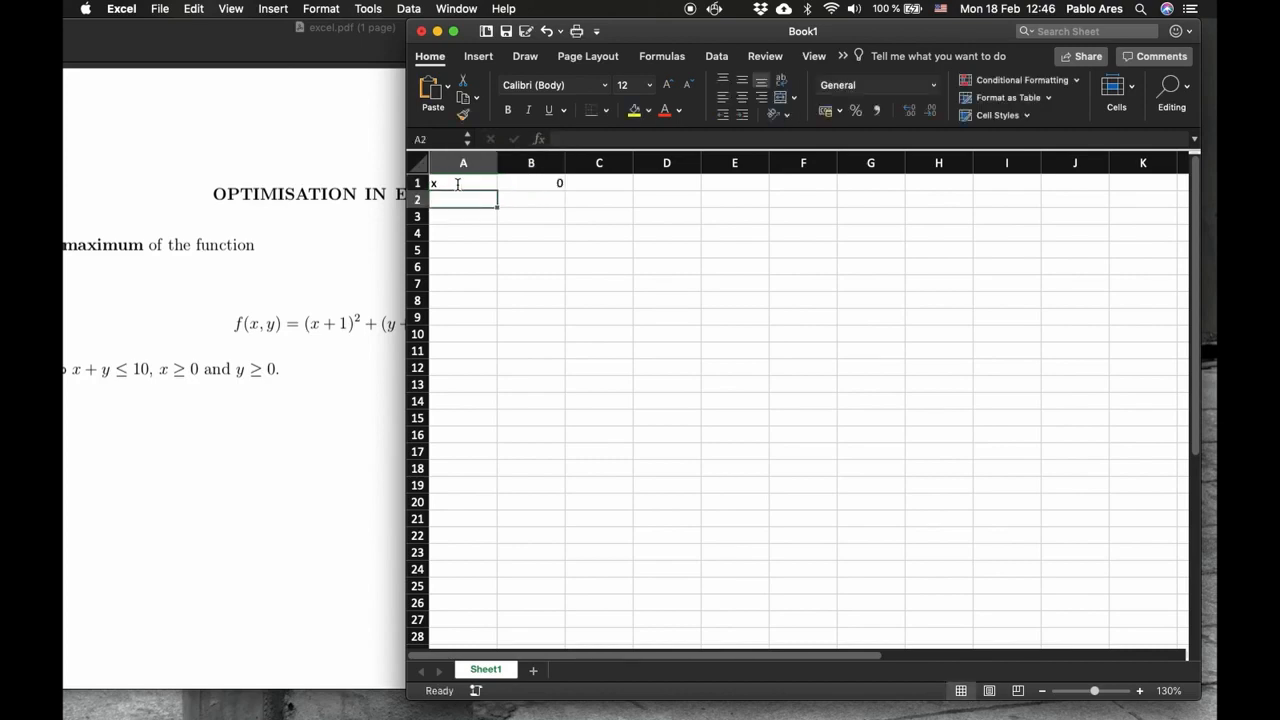
Step: Enter 0 as the starting value for y
text(0)
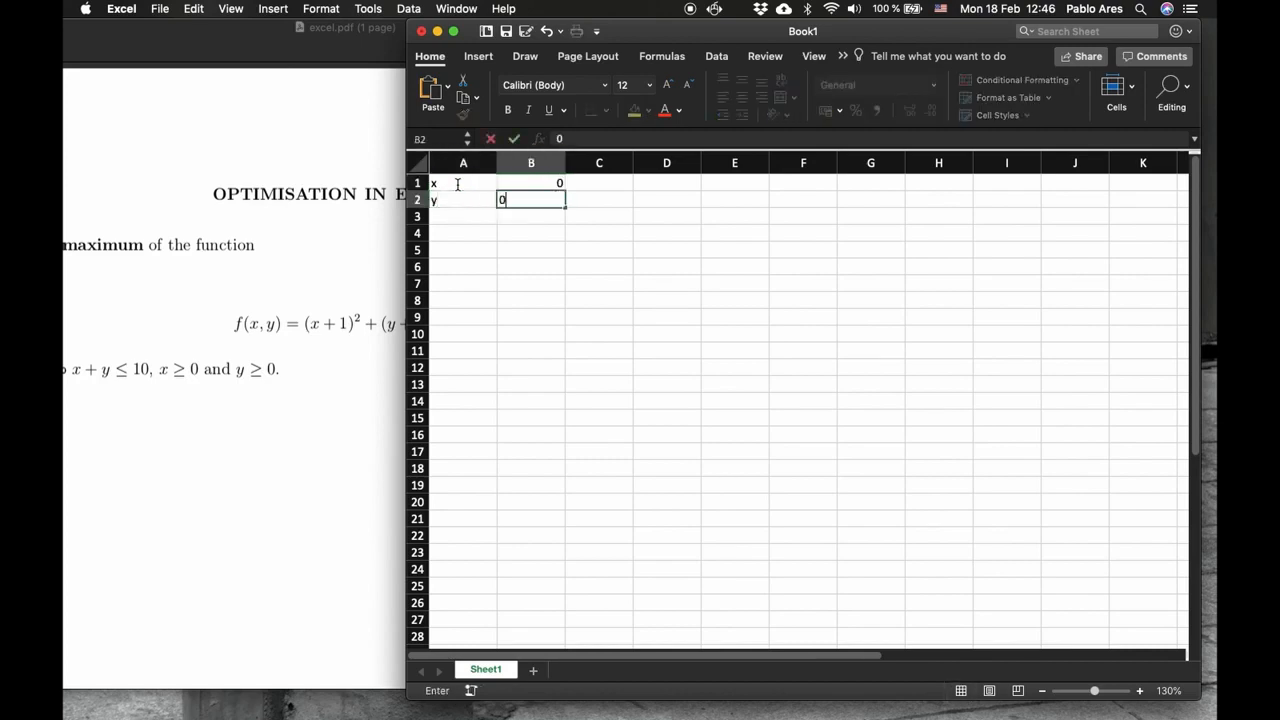
key(Return)
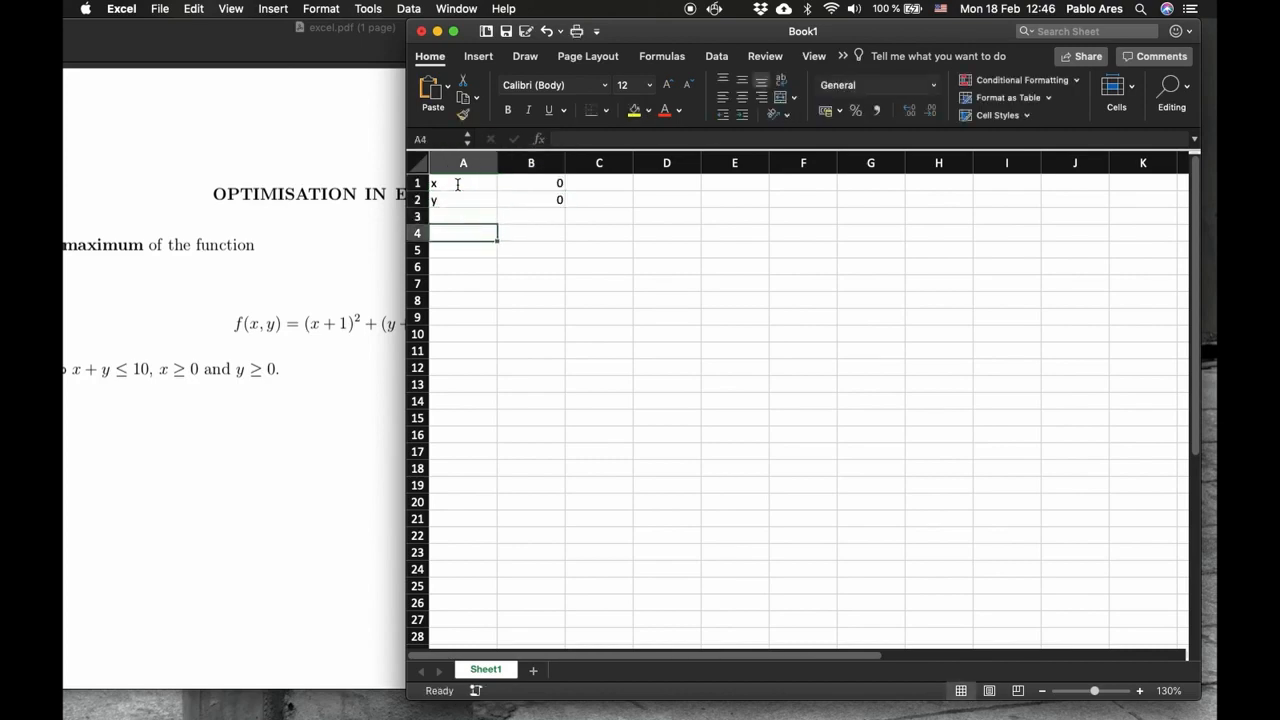
mouse_move(87, 343)
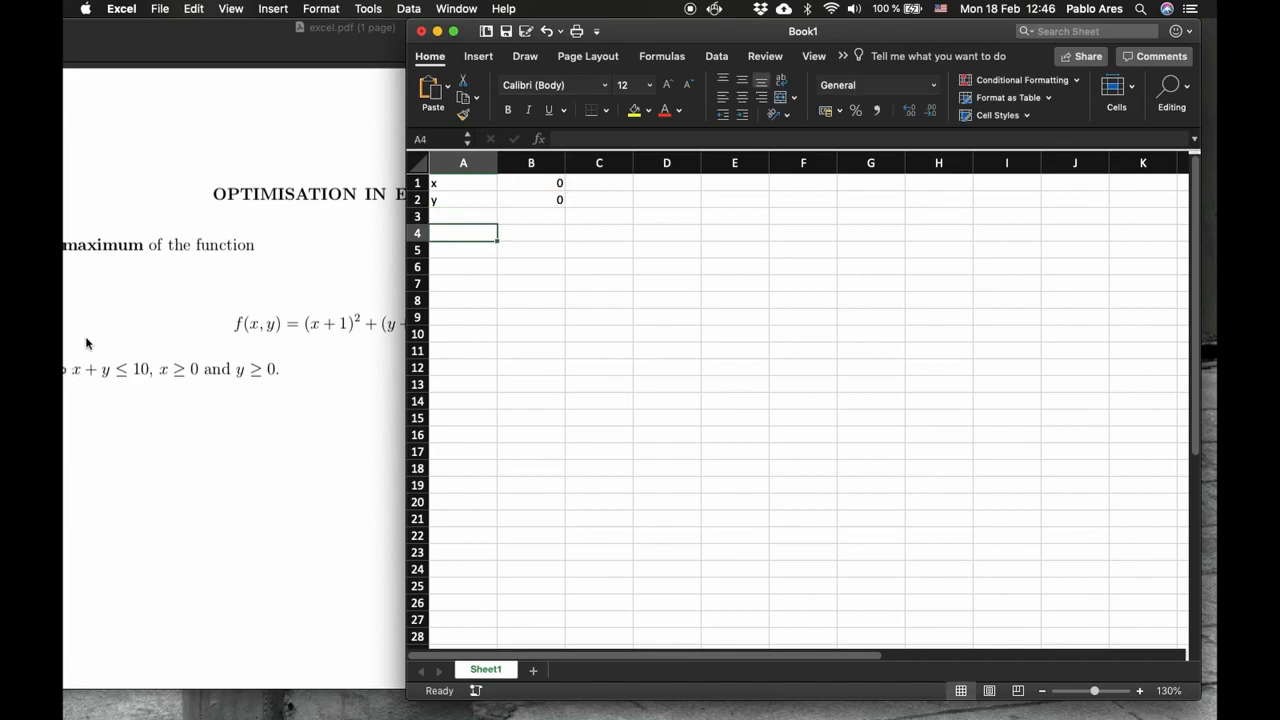
mouse_move(156, 348)
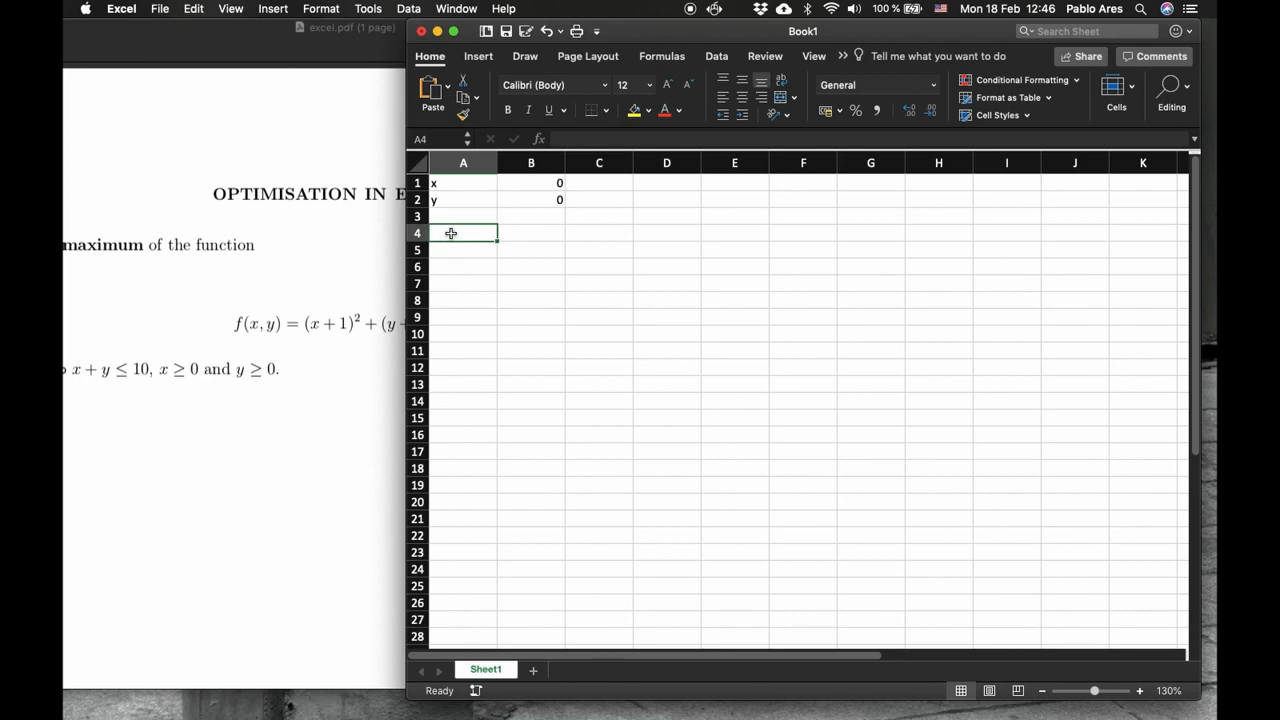
Step: Label the sum row and enter =B1+B2 as its formula in B4
text(sum)
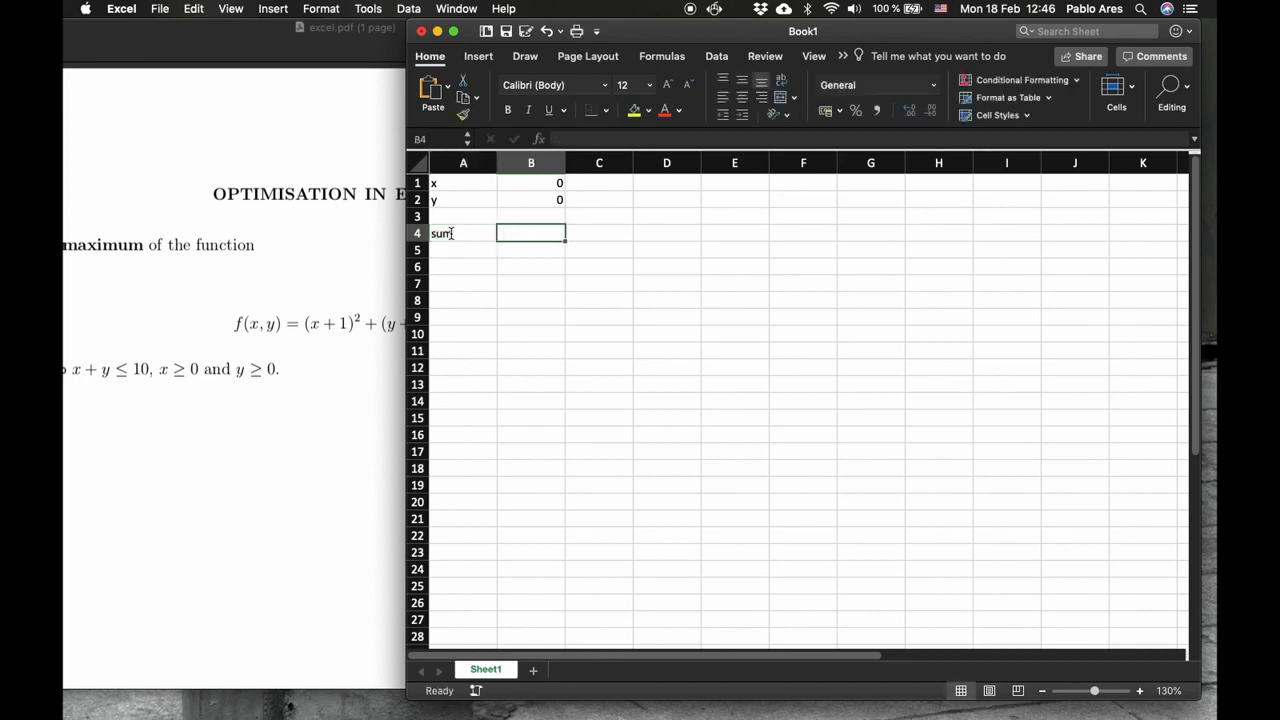
text(=)
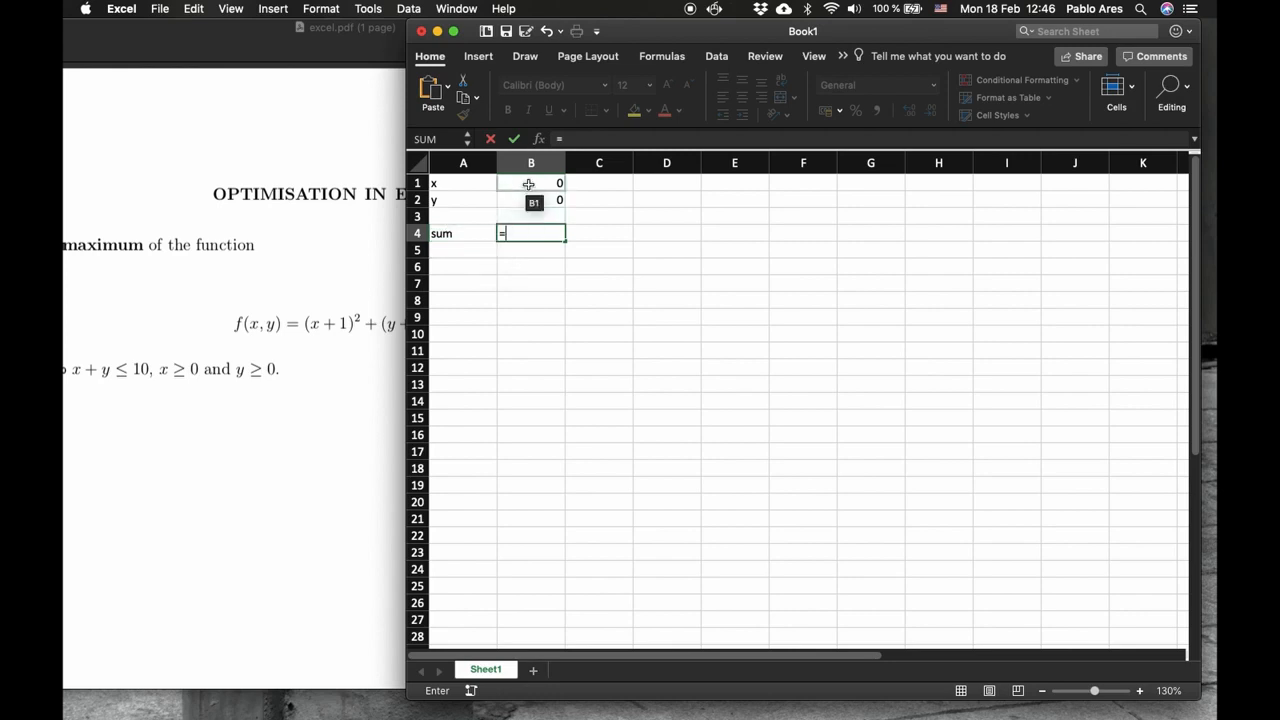
click(531, 183)
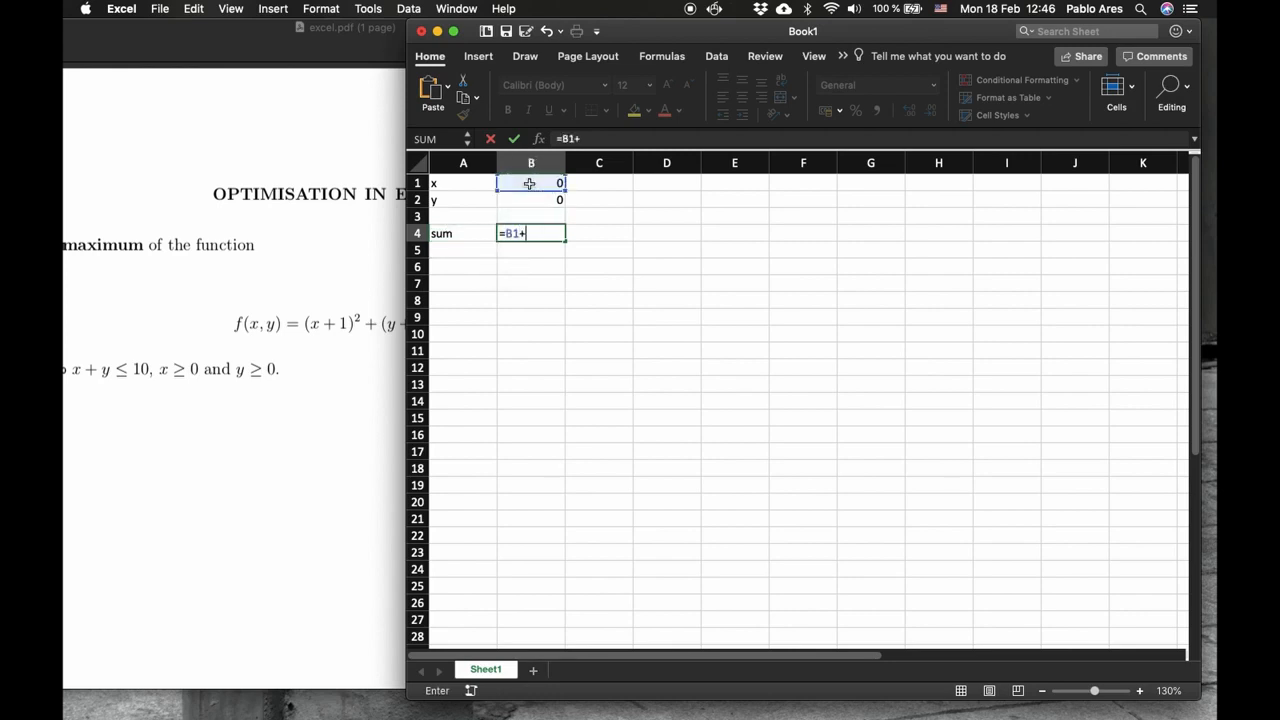
click(531, 199)
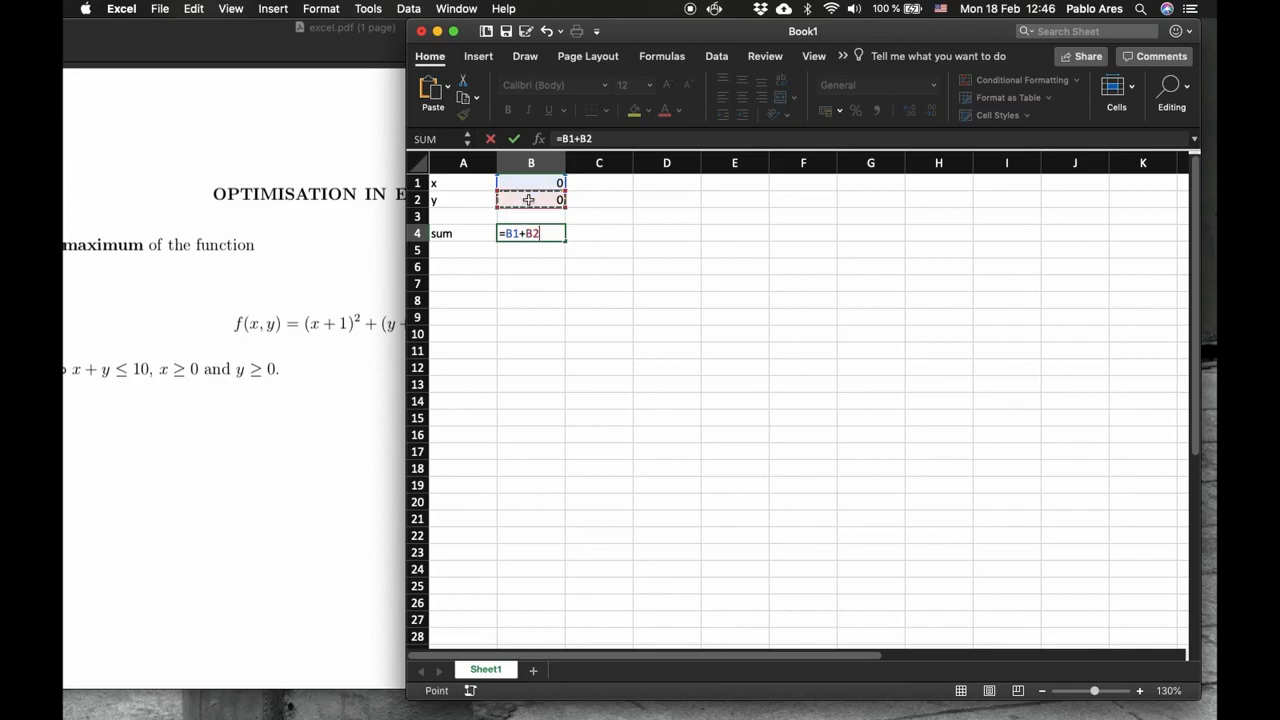
key(Return)
text(max)
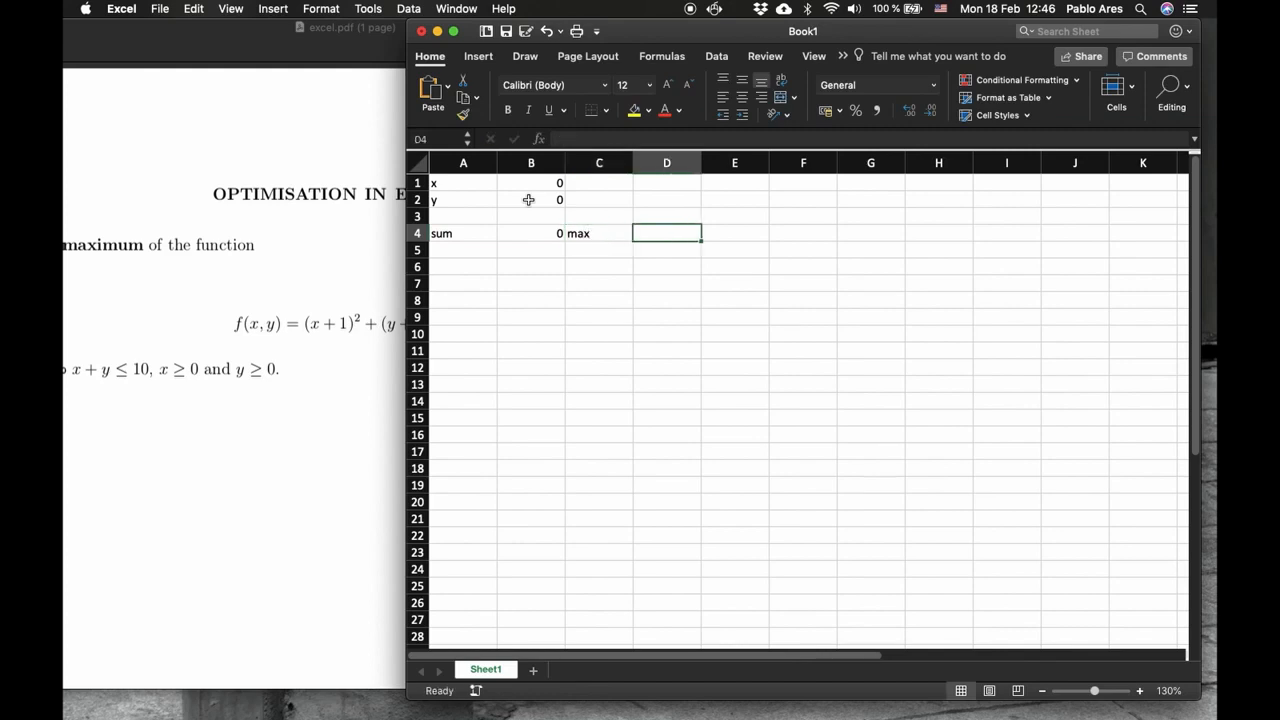
Step: Check the sum formula and type the 'function' label in A6
click(599, 233)
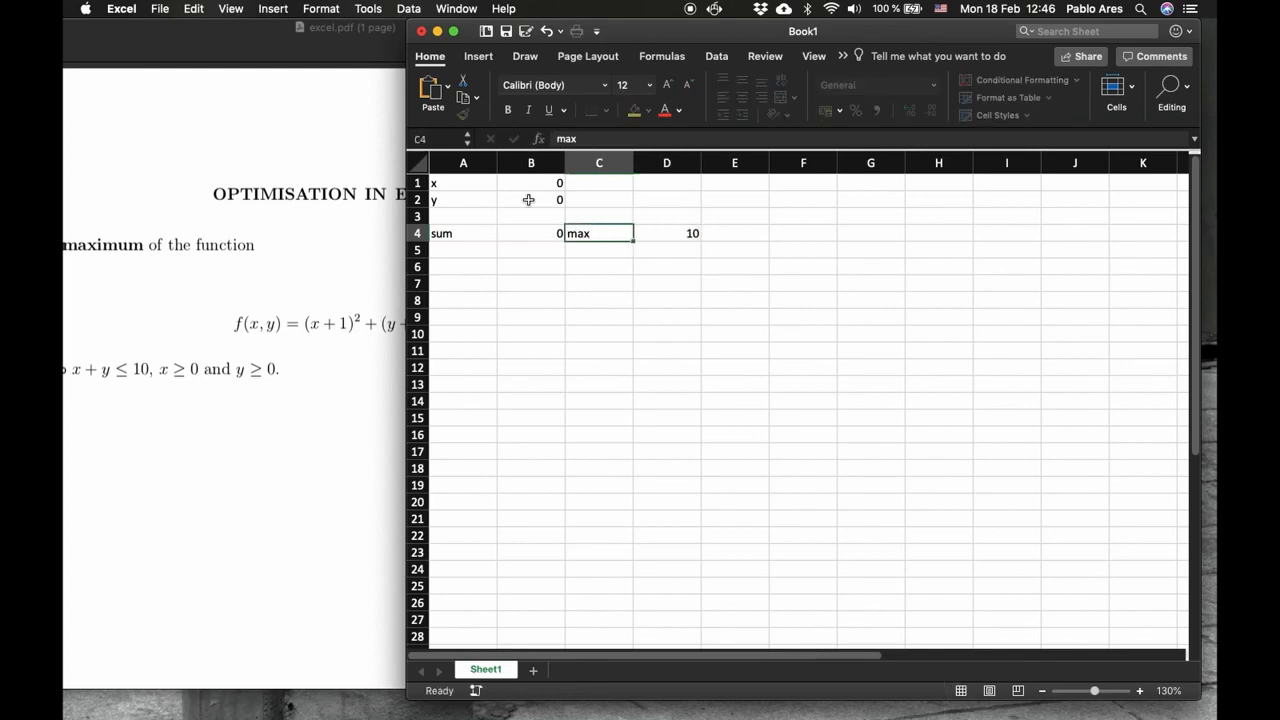
click(531, 233)
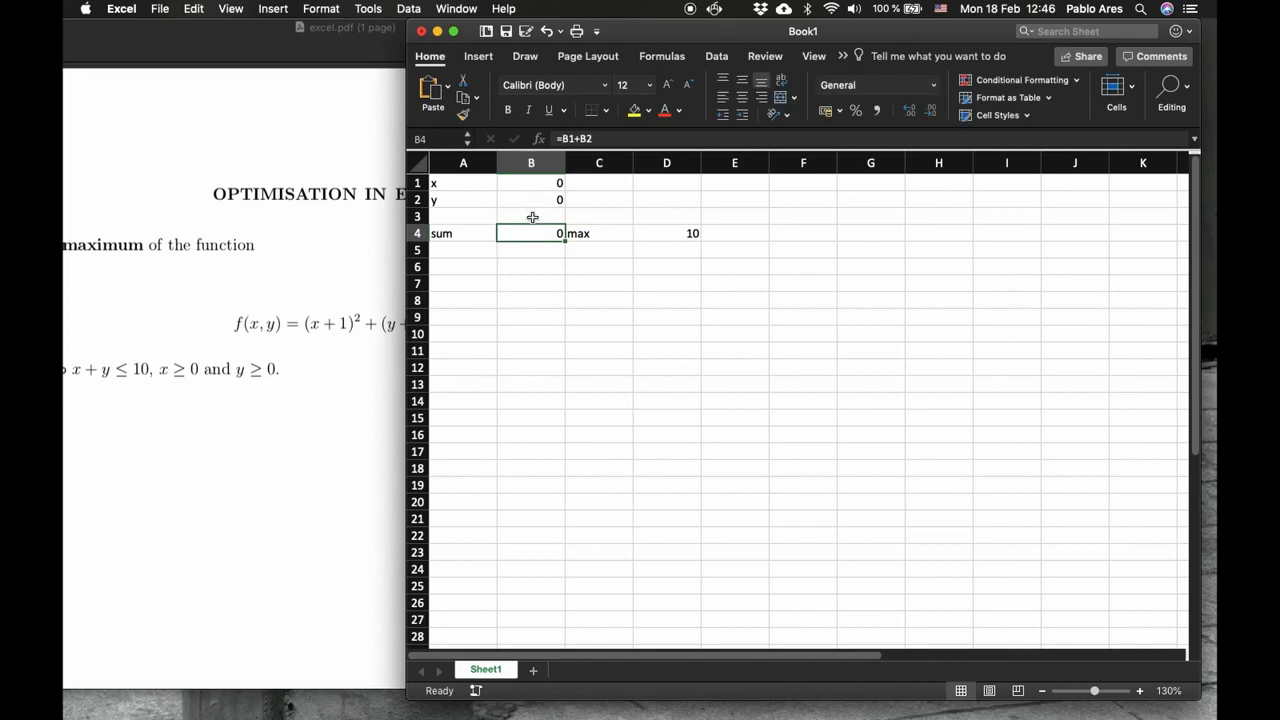
click(462, 266)
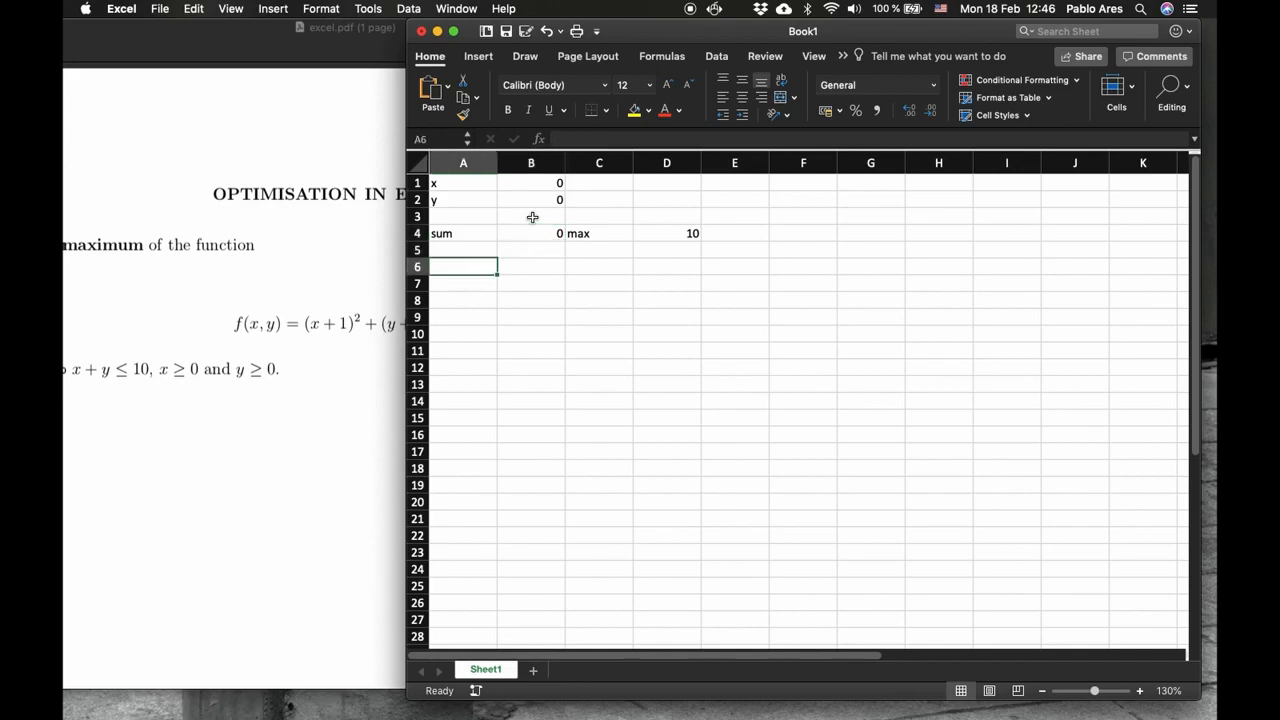
text(function)
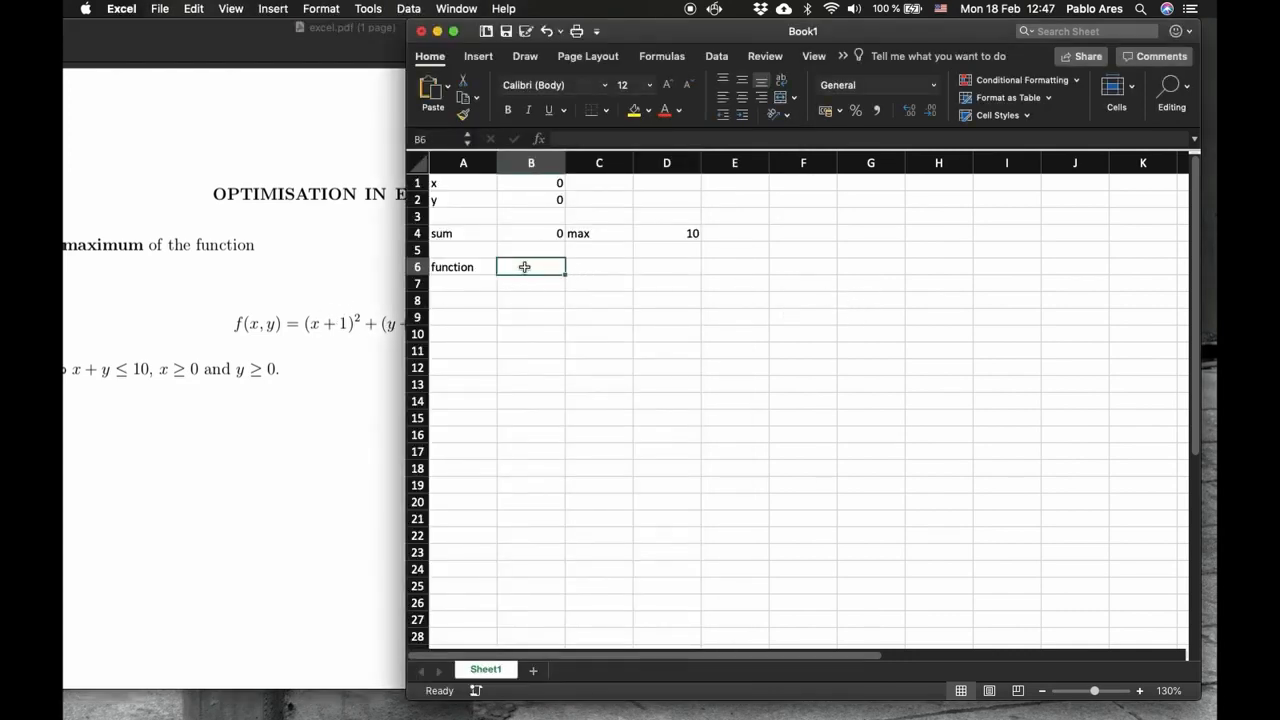
Step: Enter =(B1+1)^2+(B2+1)^2 in B6, showing 2, and inspect the formula
text(=)
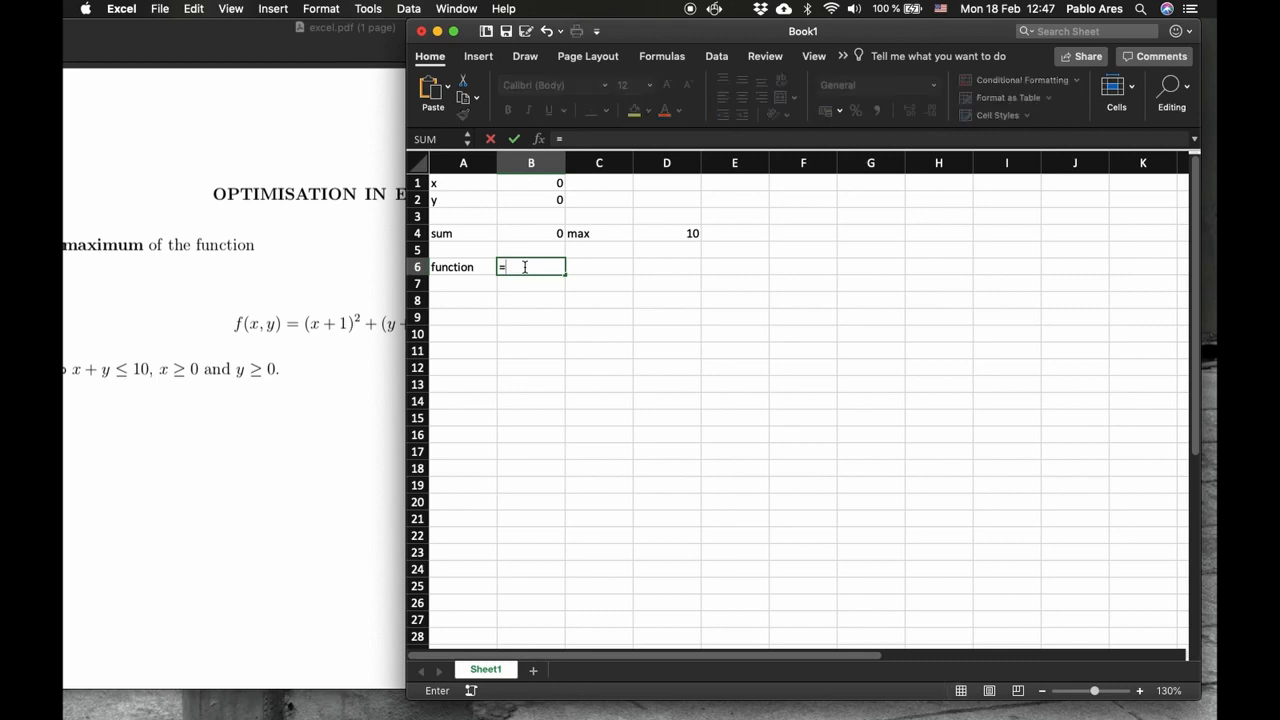
text(()
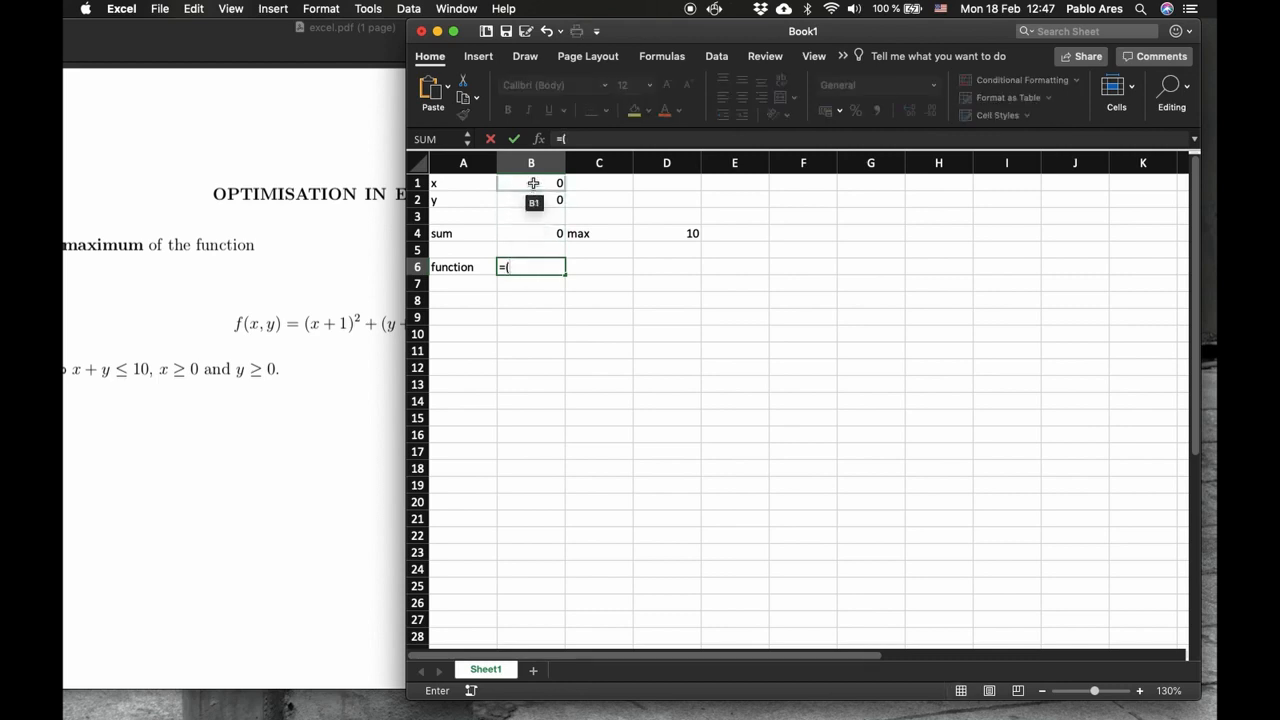
click(531, 183)
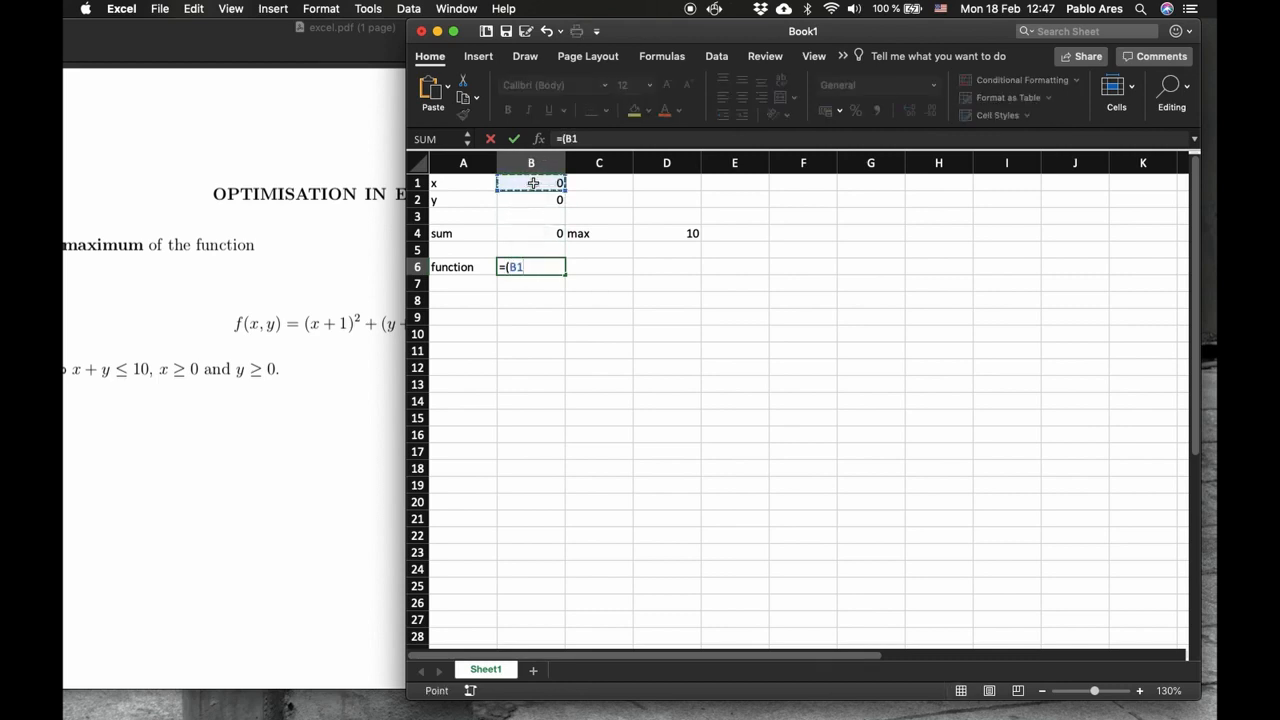
text(+1)^2)
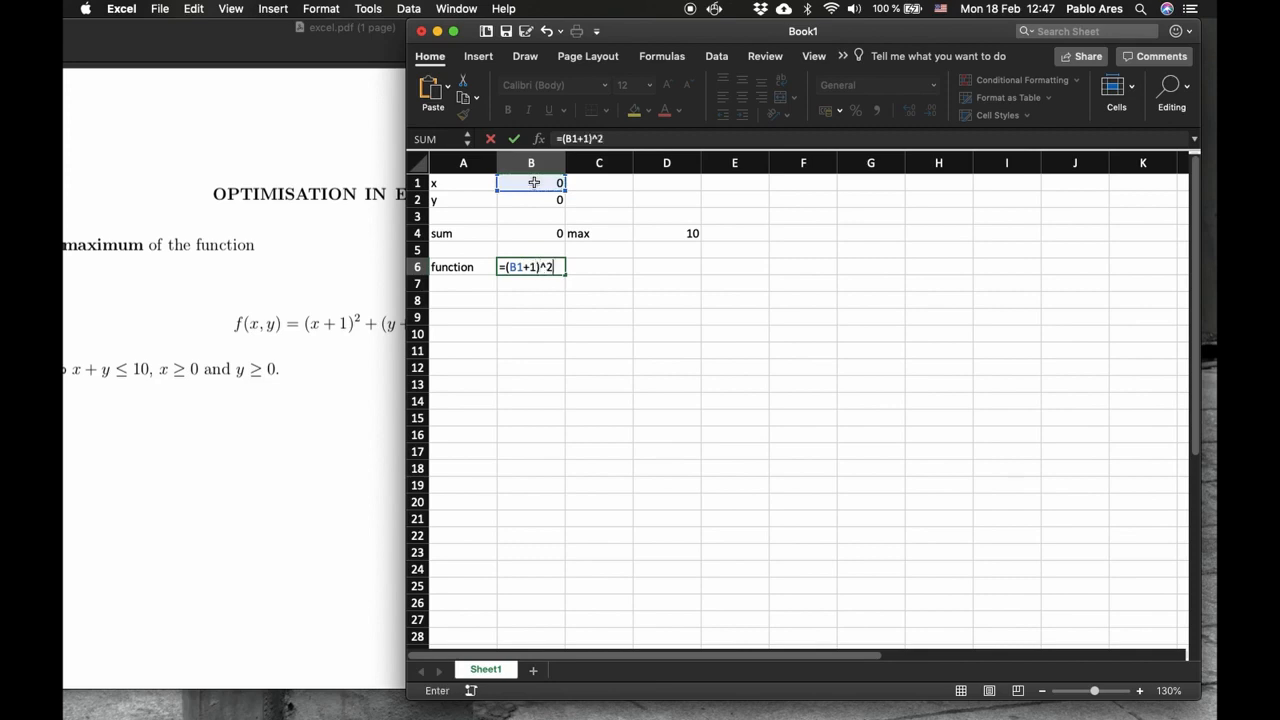
text(+()
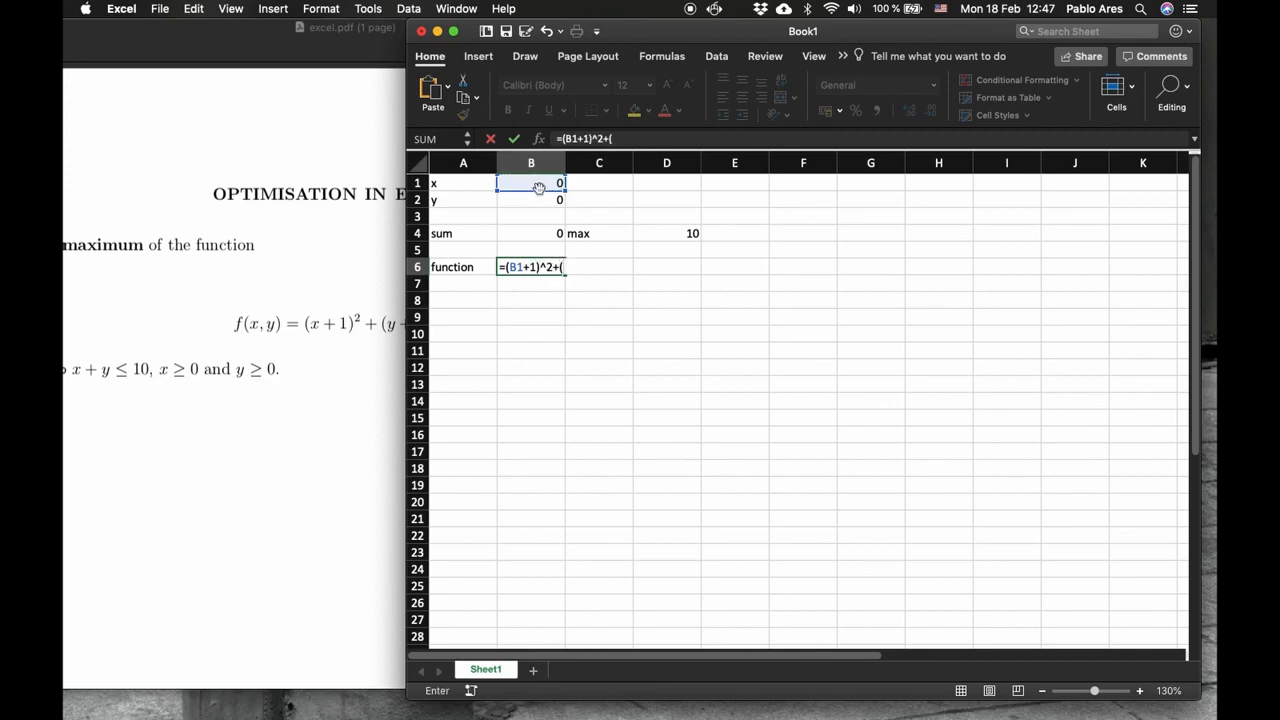
click(531, 199)
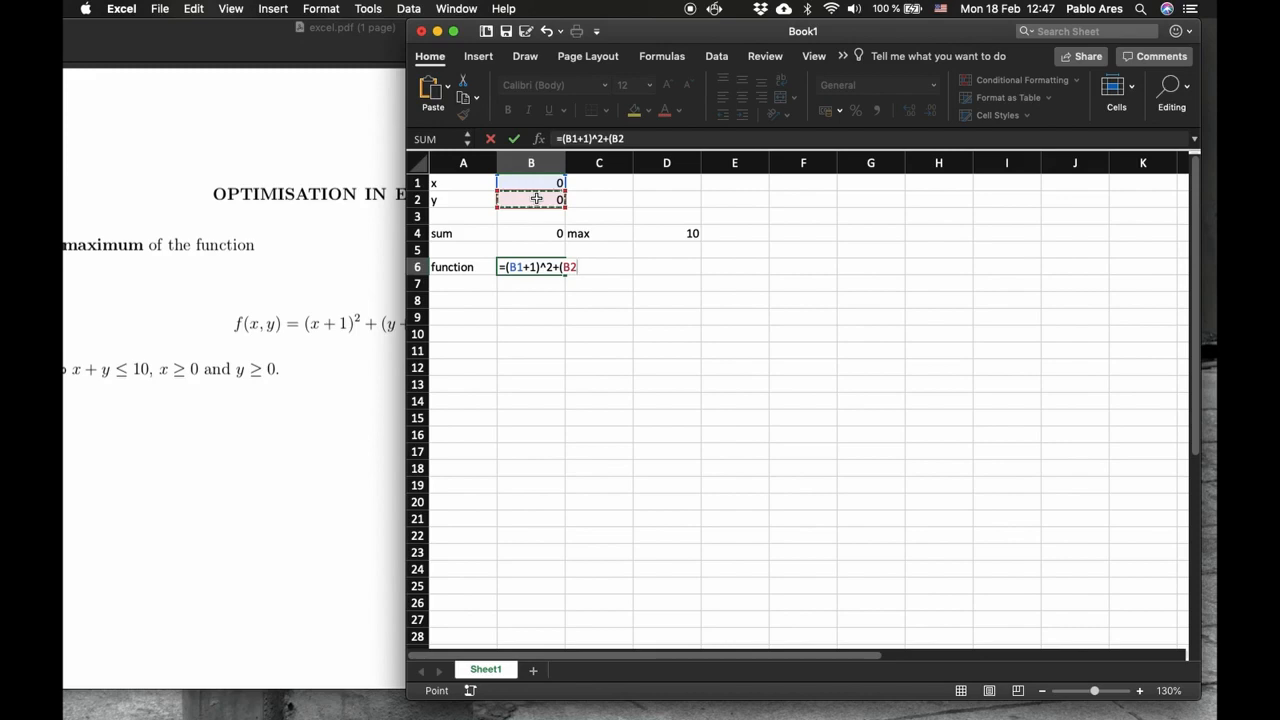
text(+1)^)
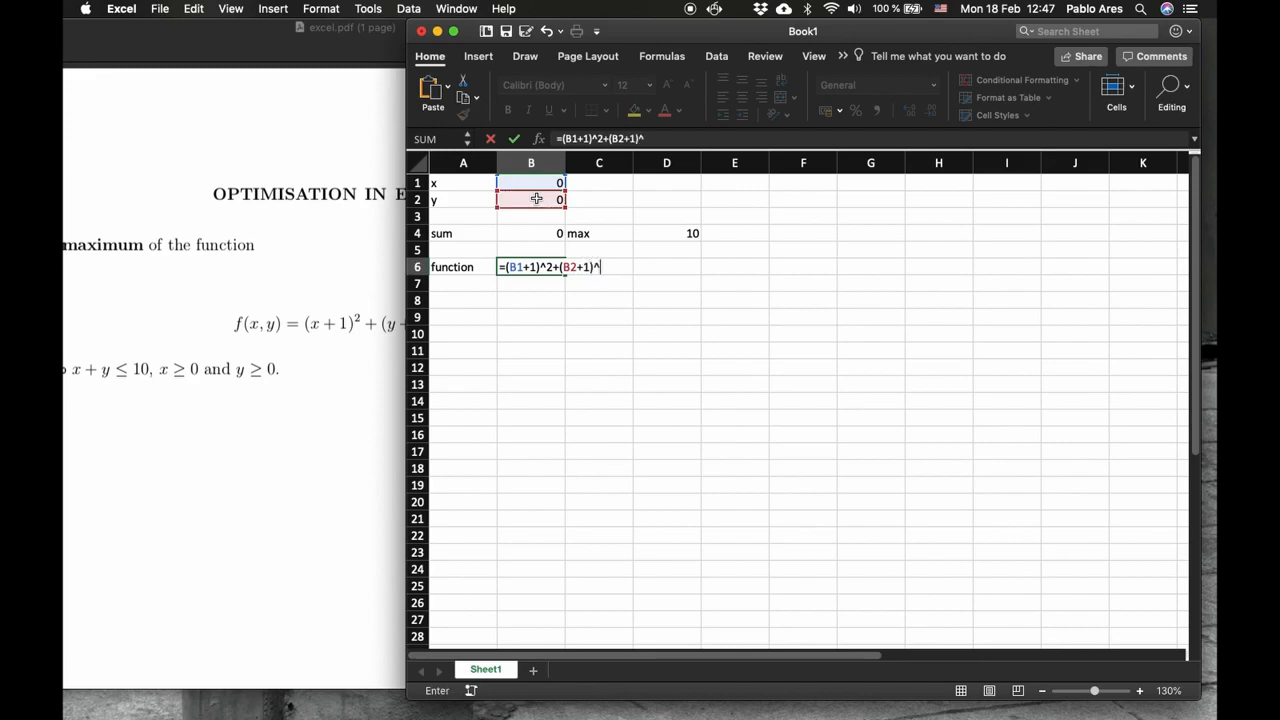
key(Return)
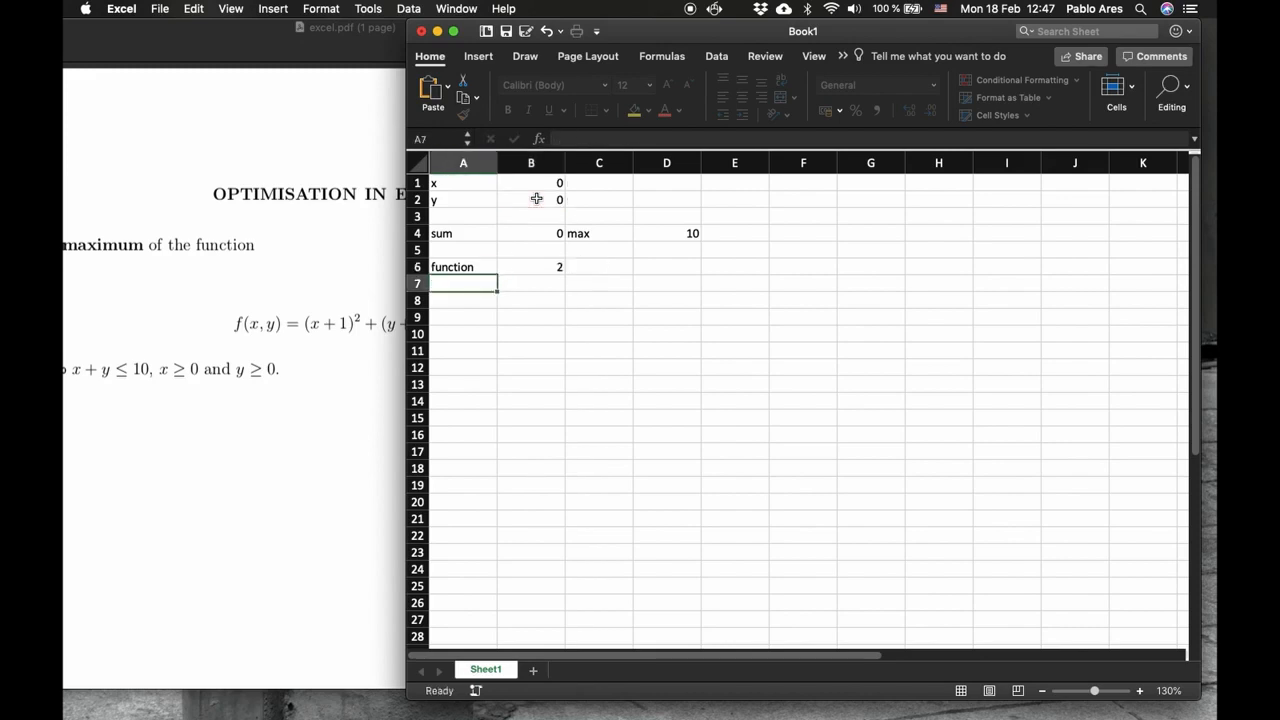
click(463, 266)
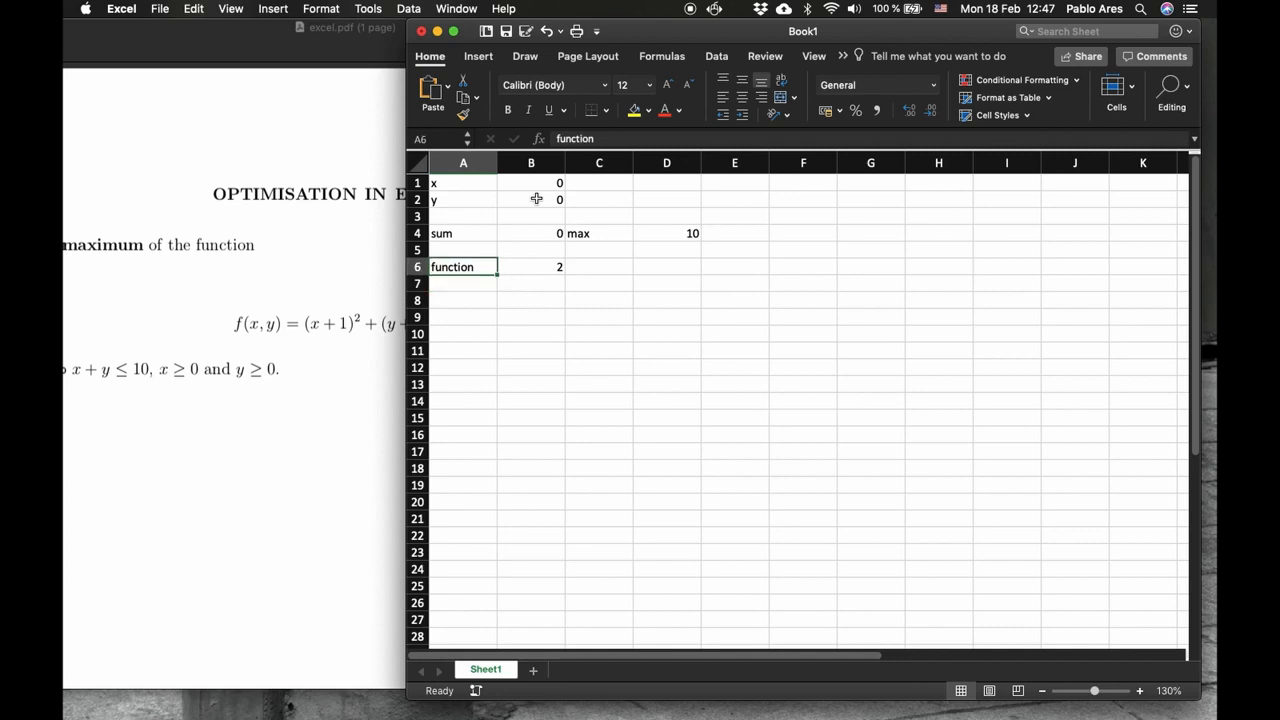
click(531, 266)
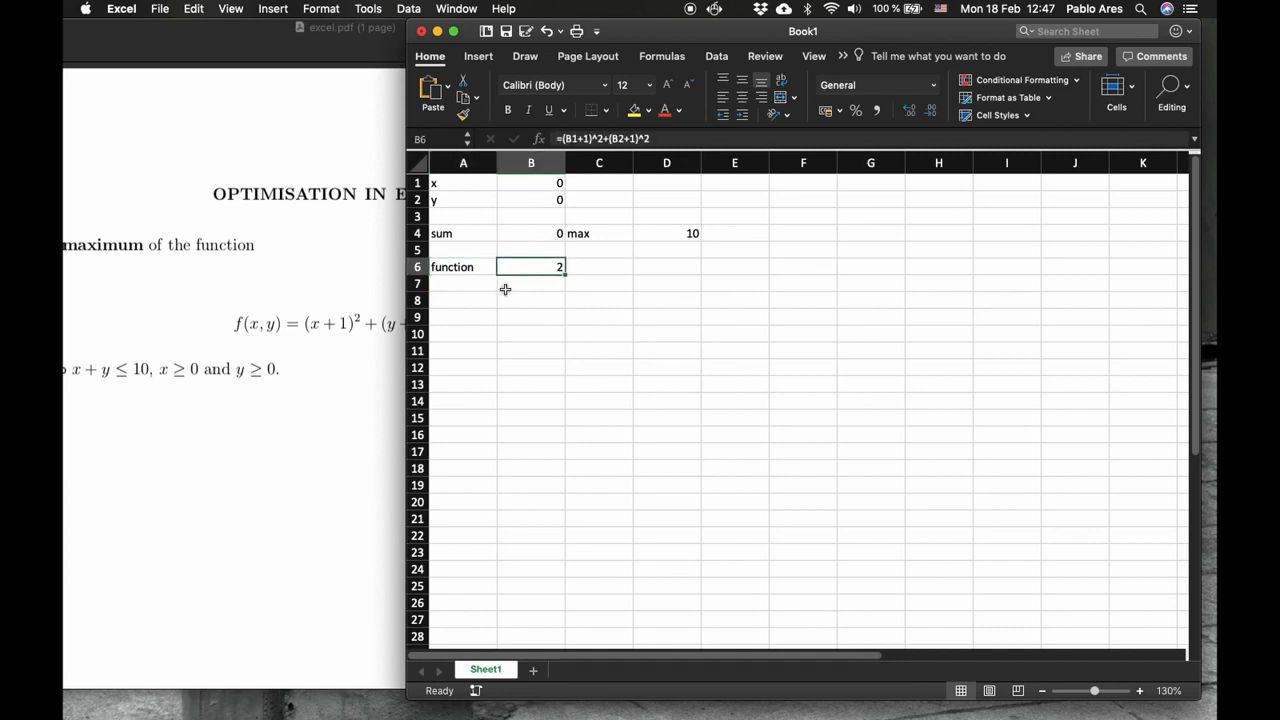
mouse_move(531, 271)
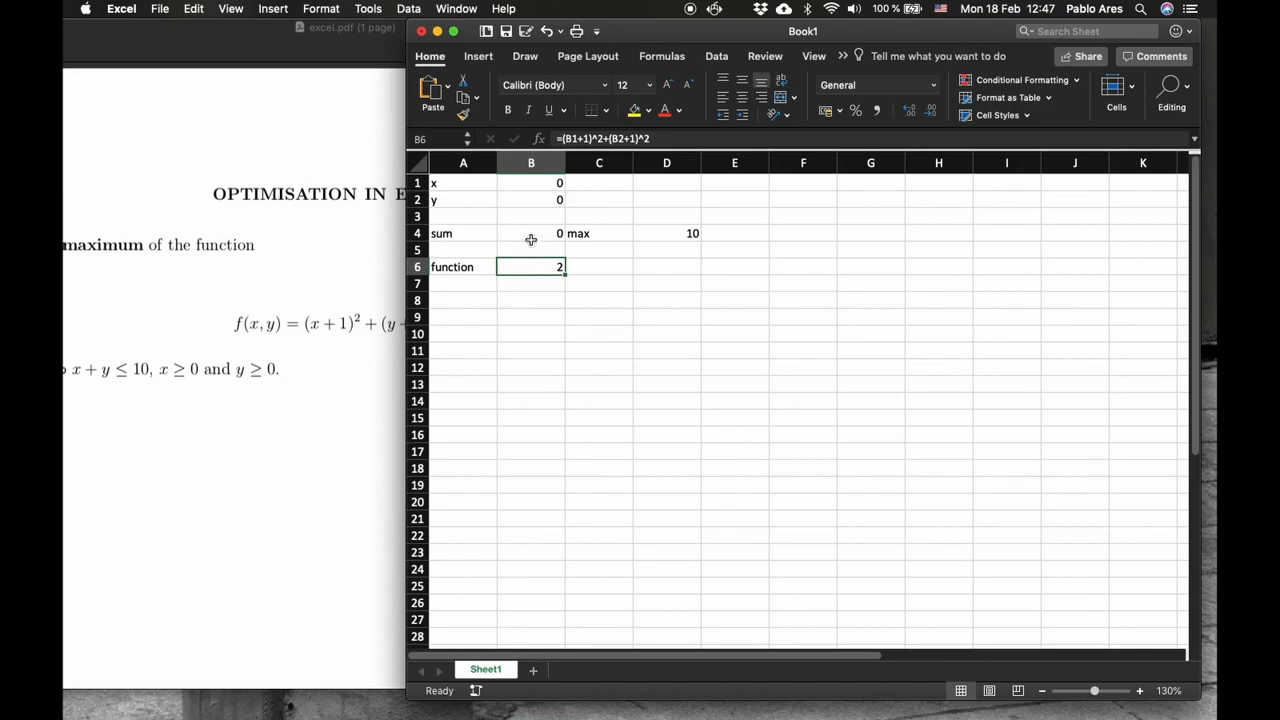
mouse_move(621, 237)
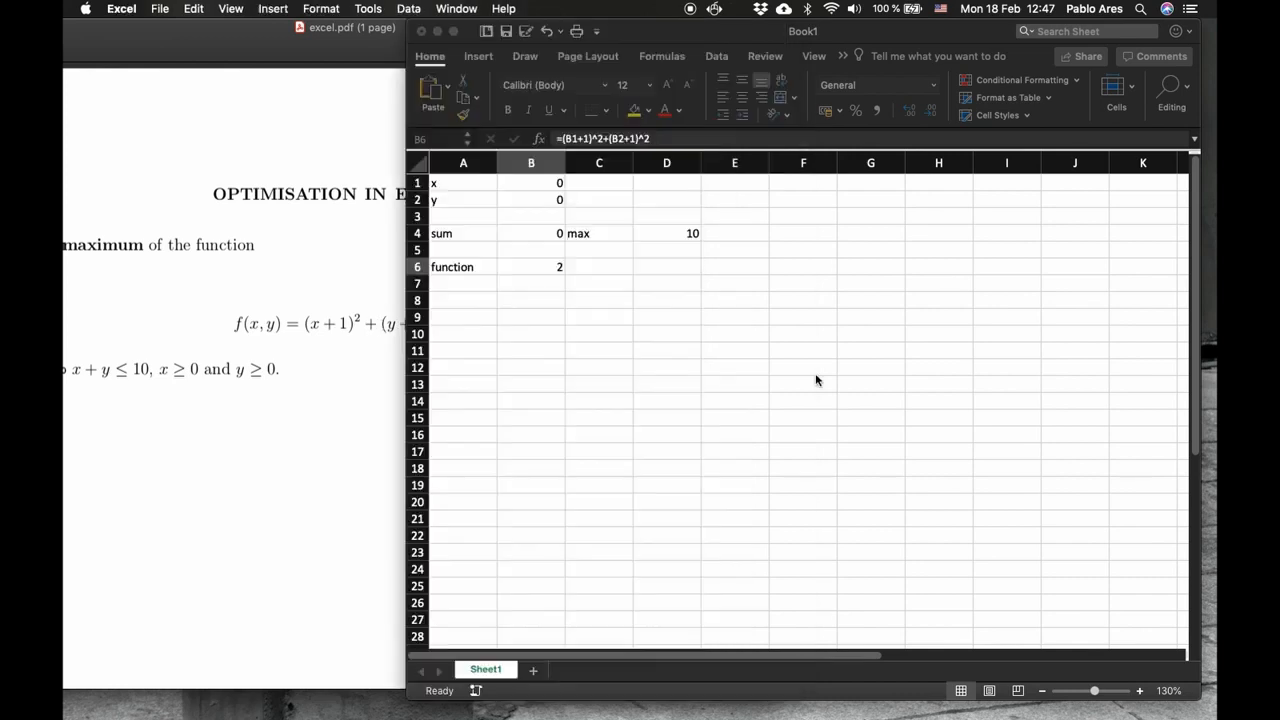
Step: Select the sum cell B4 and switch to the Data ribbon
click(531, 266)
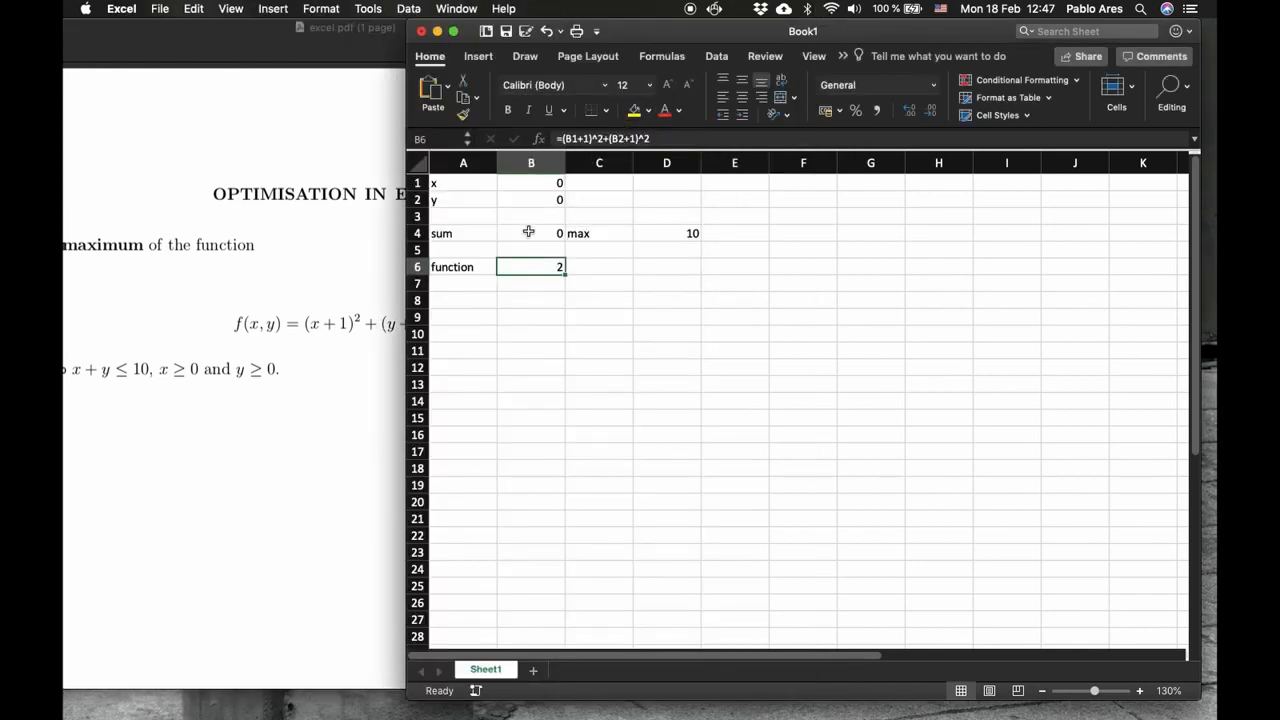
click(530, 233)
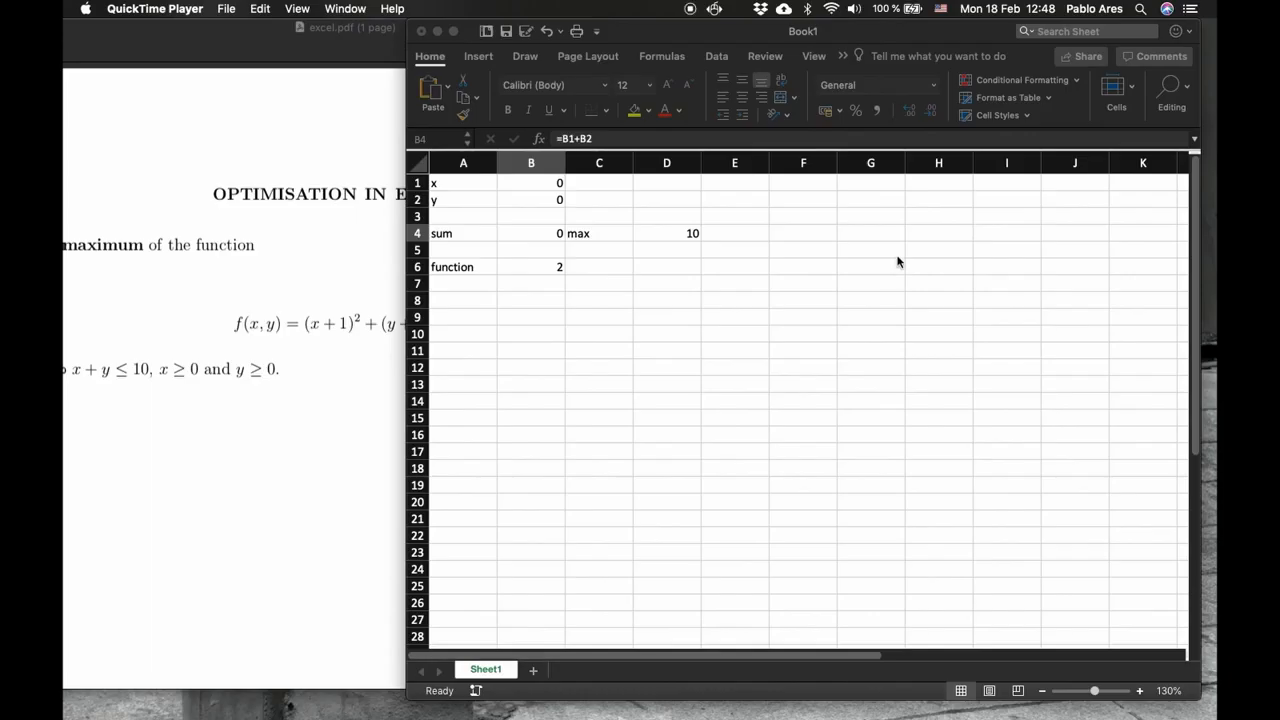
mouse_move(722, 121)
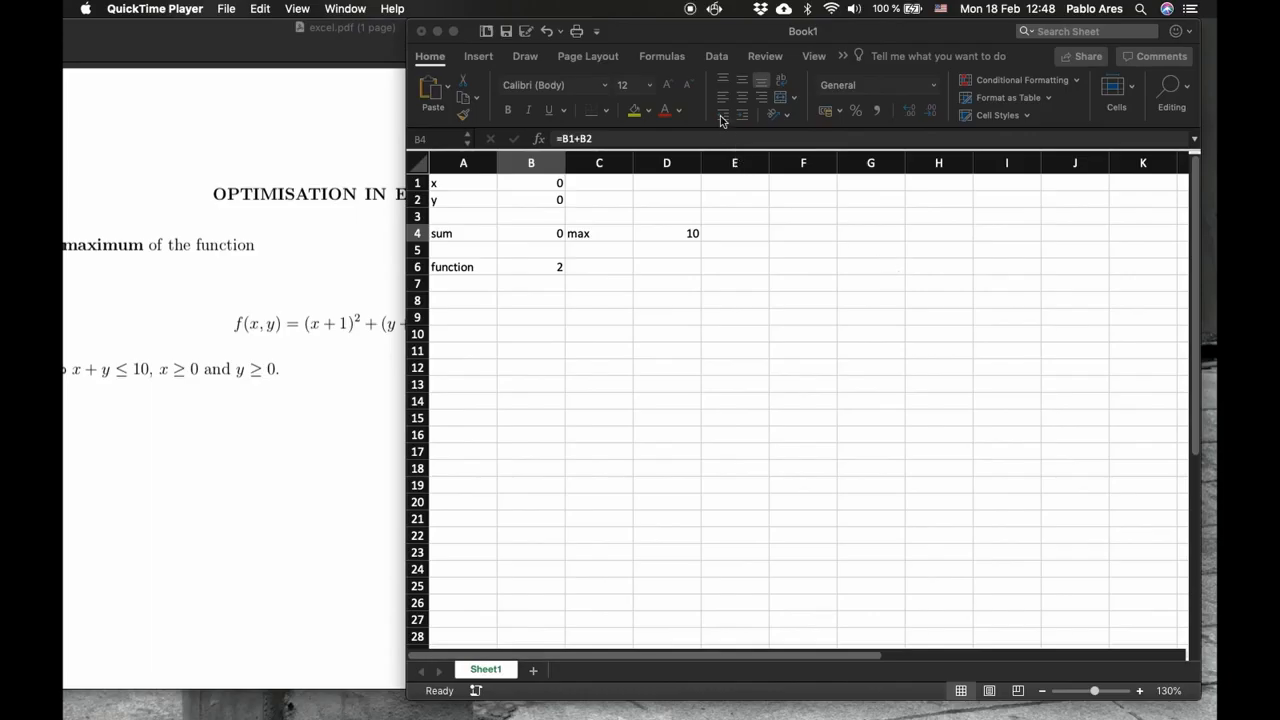
click(716, 56)
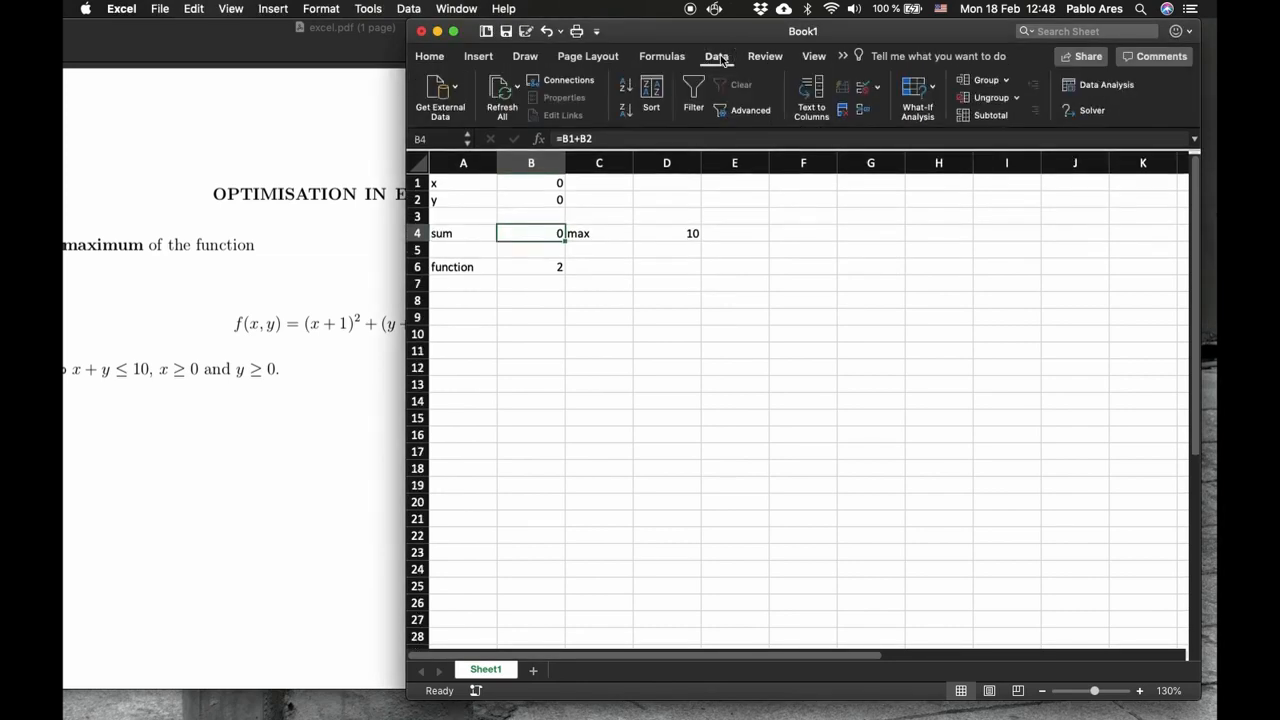
mouse_move(1059, 135)
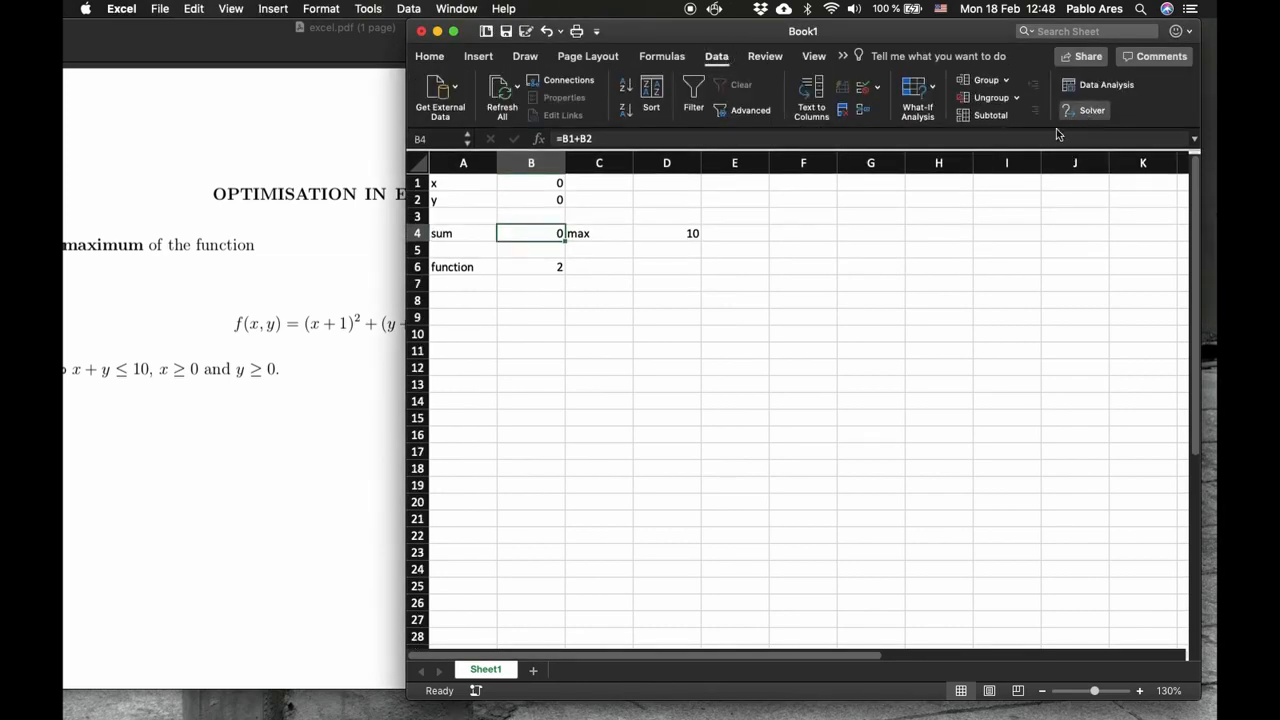
Step: In Solver, set objective $B$6 to Max with variable cells B1:B2
click(1091, 110)
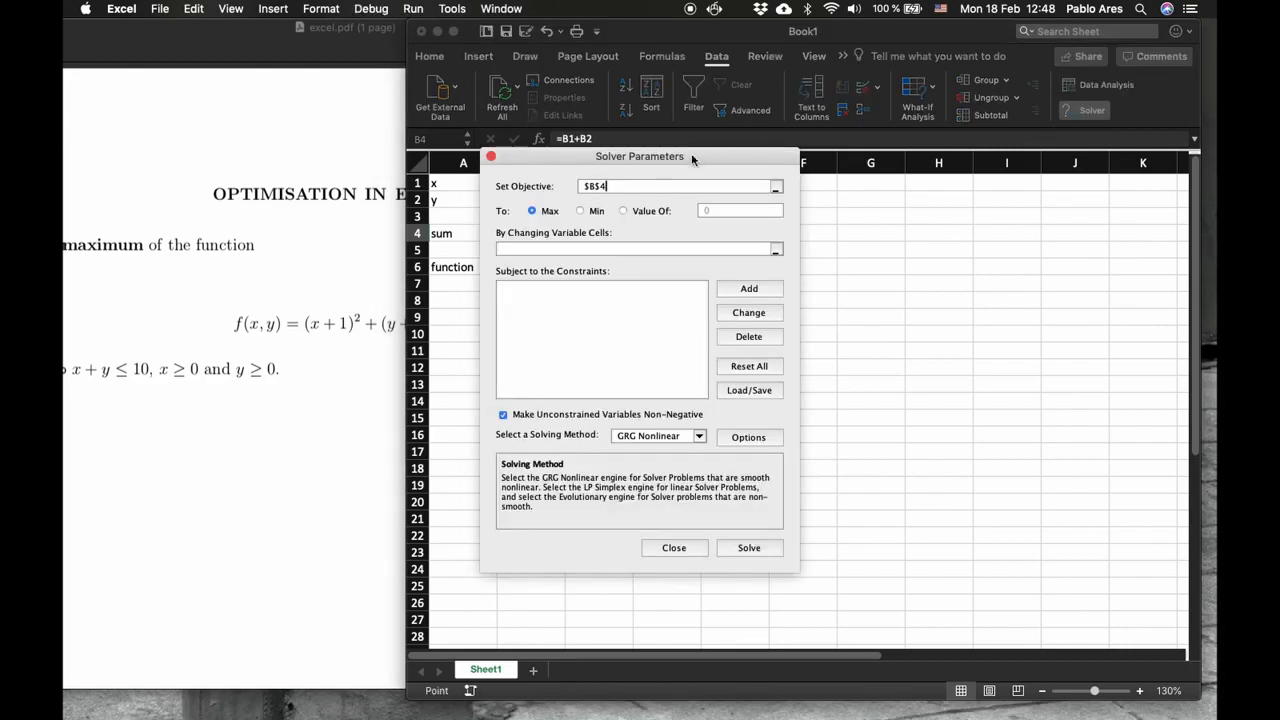
drag(639, 156, 968, 80)
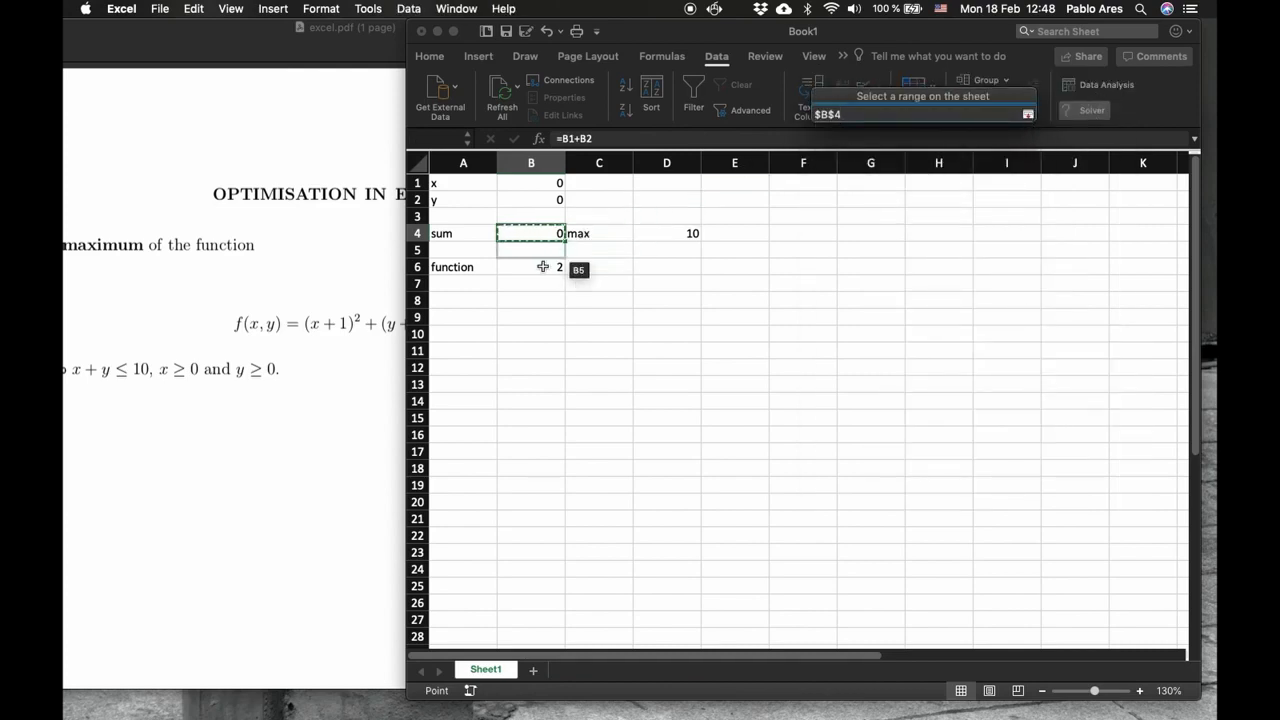
click(531, 266)
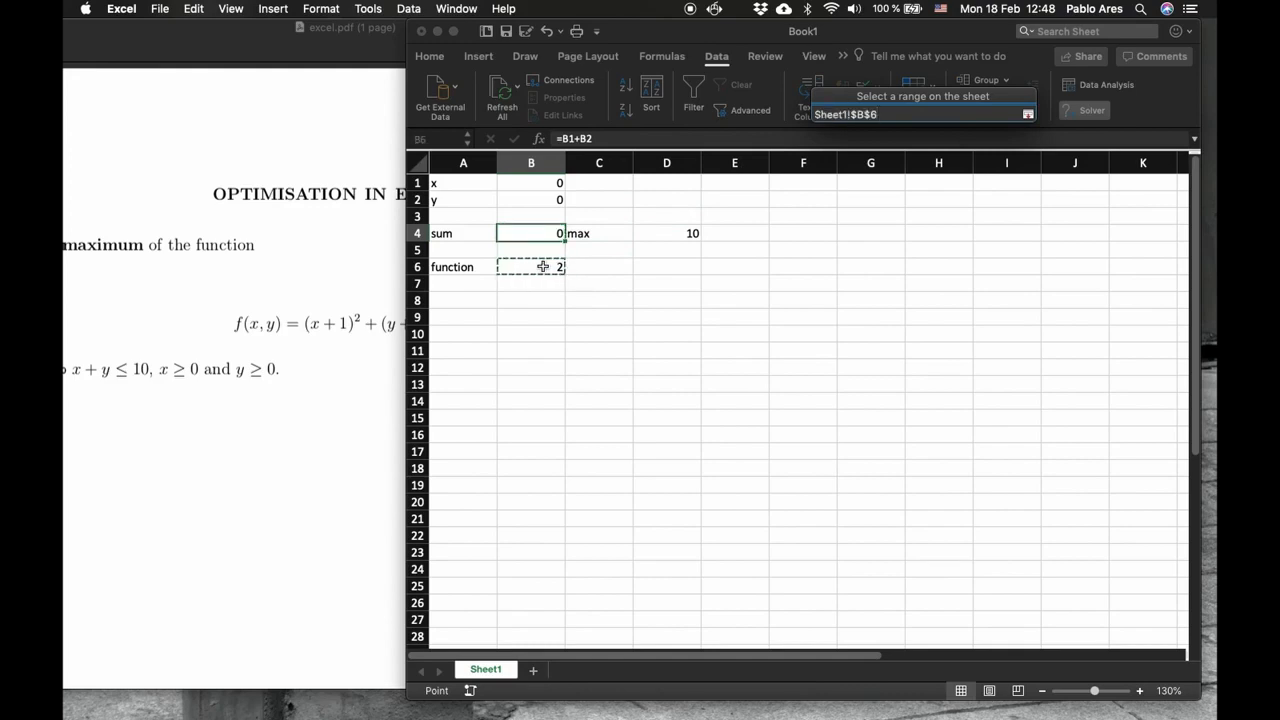
click(1090, 110)
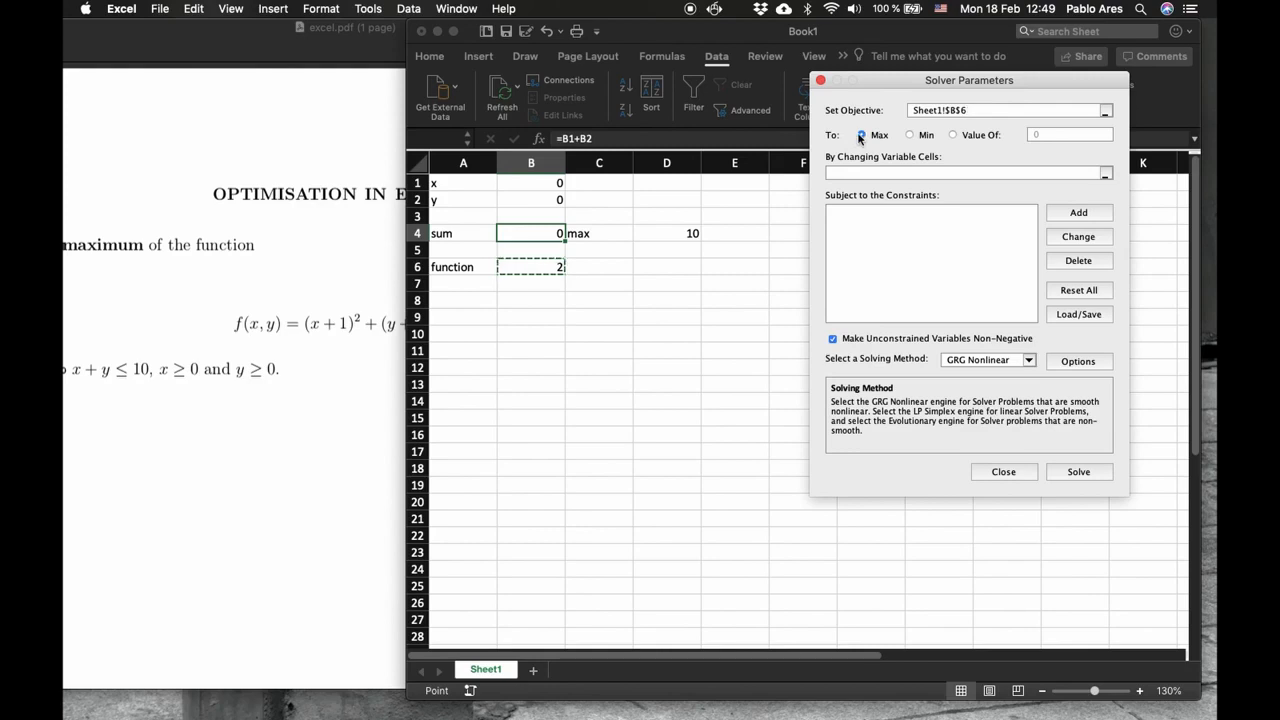
click(909, 135)
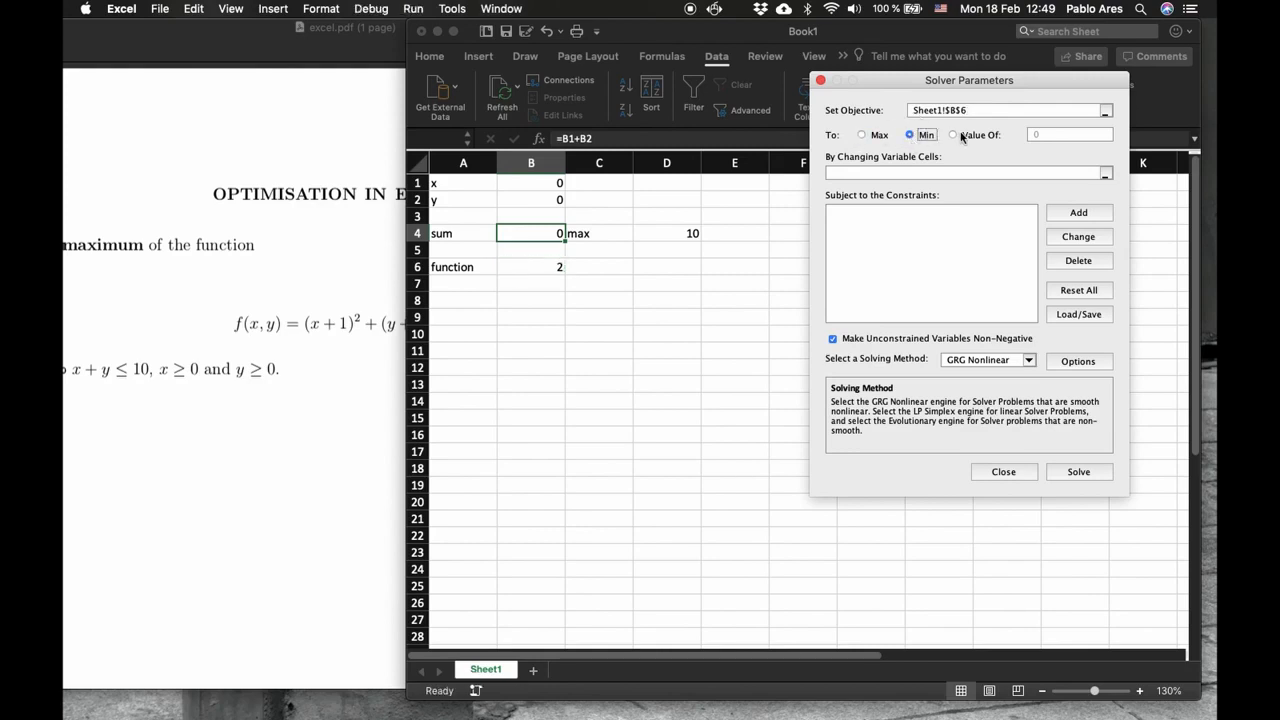
click(861, 135)
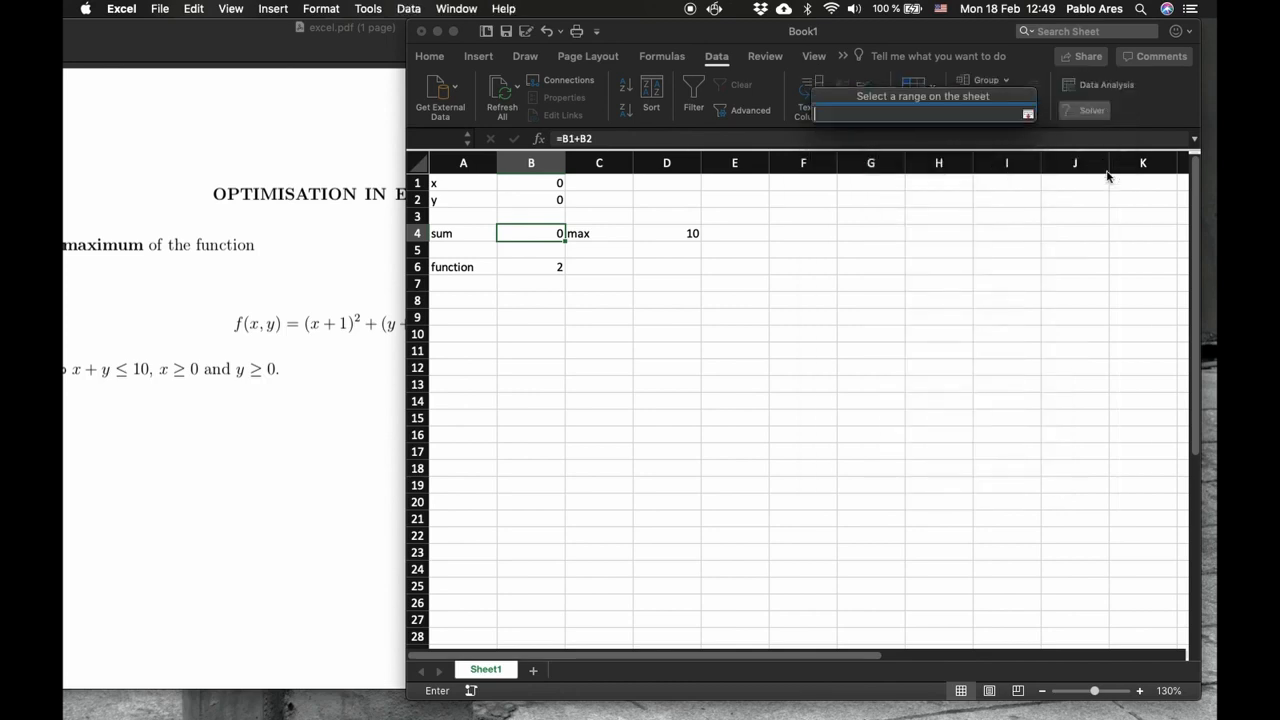
click(531, 183)
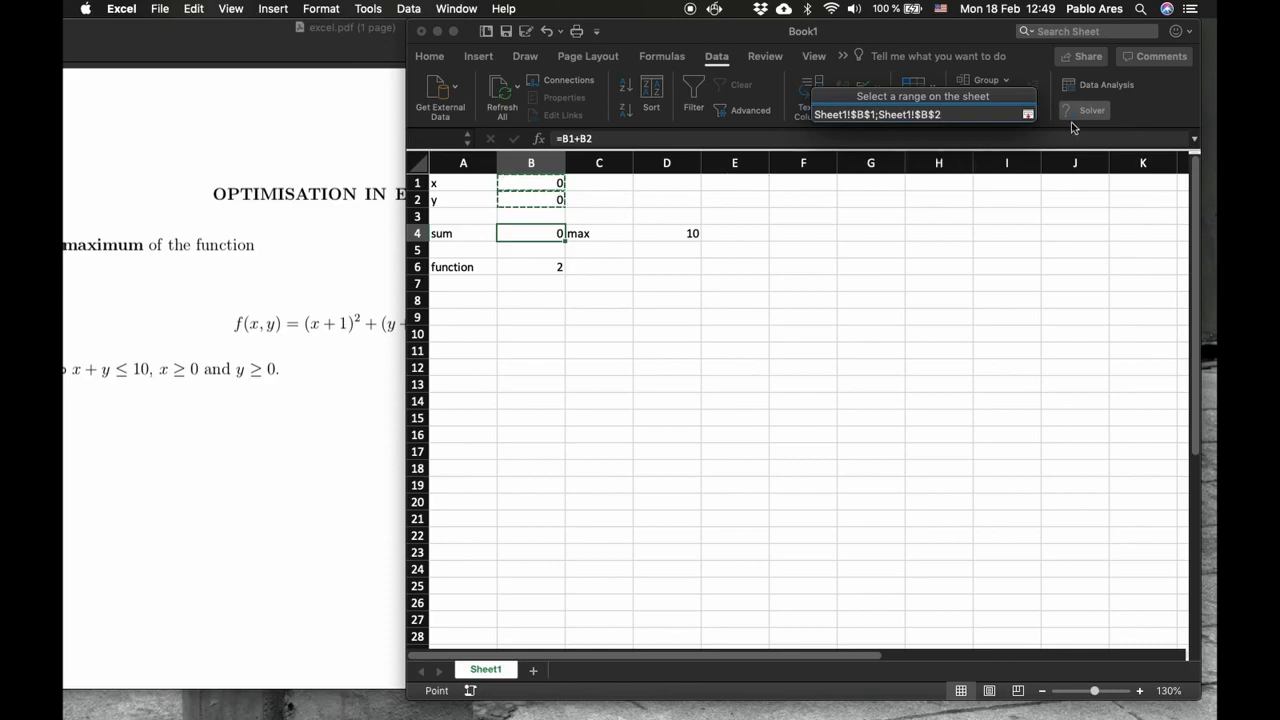
click(1091, 110)
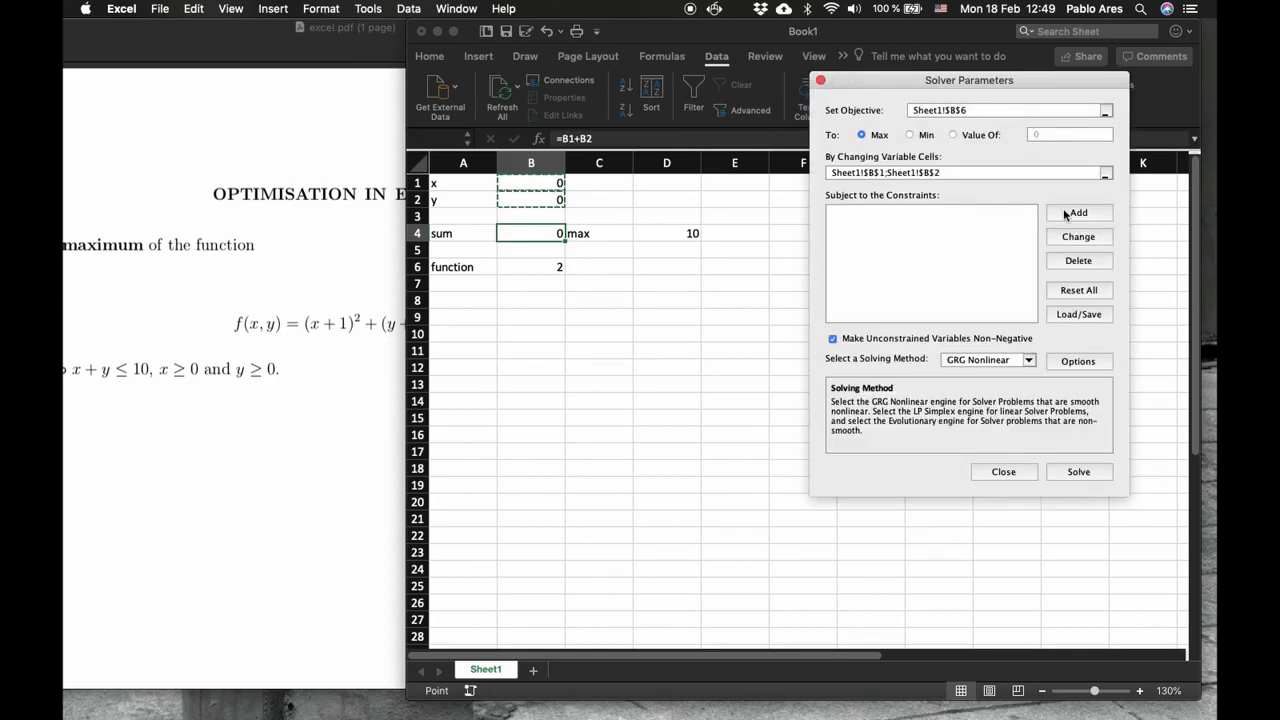
Step: Add the constraint $B$4 <= $D$4 and keep the objective on Max
click(1078, 212)
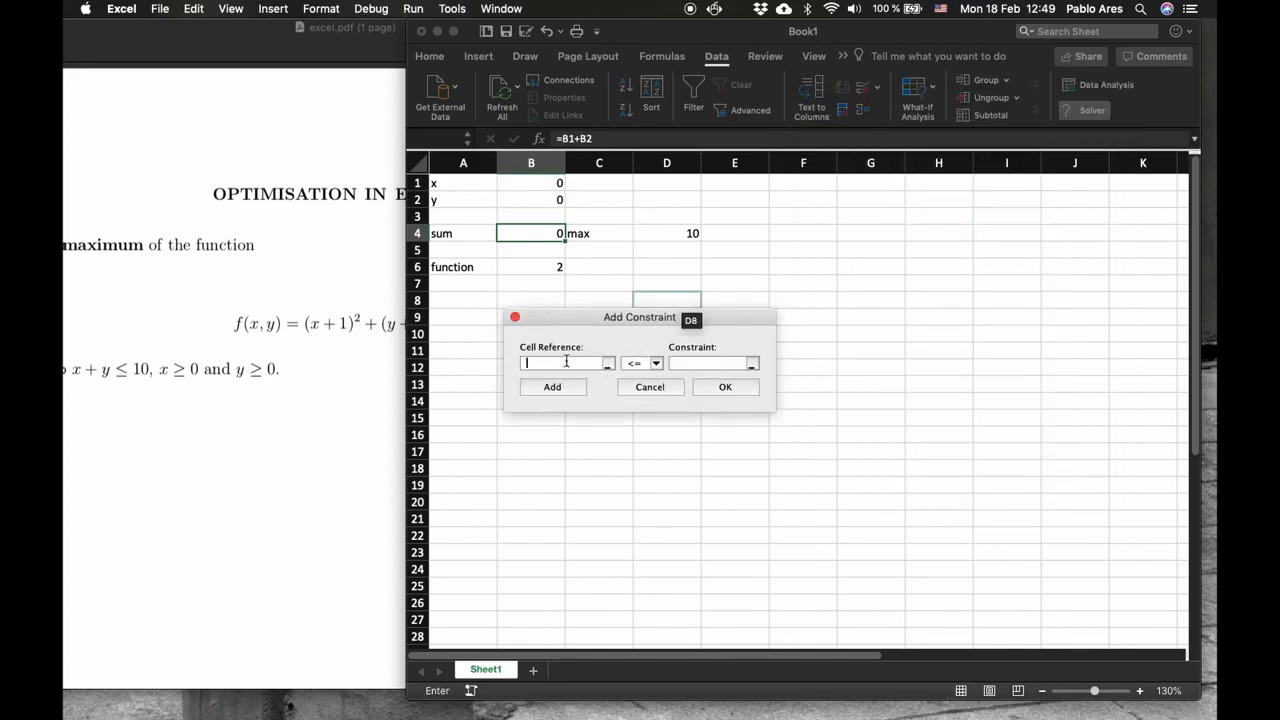
click(607, 363)
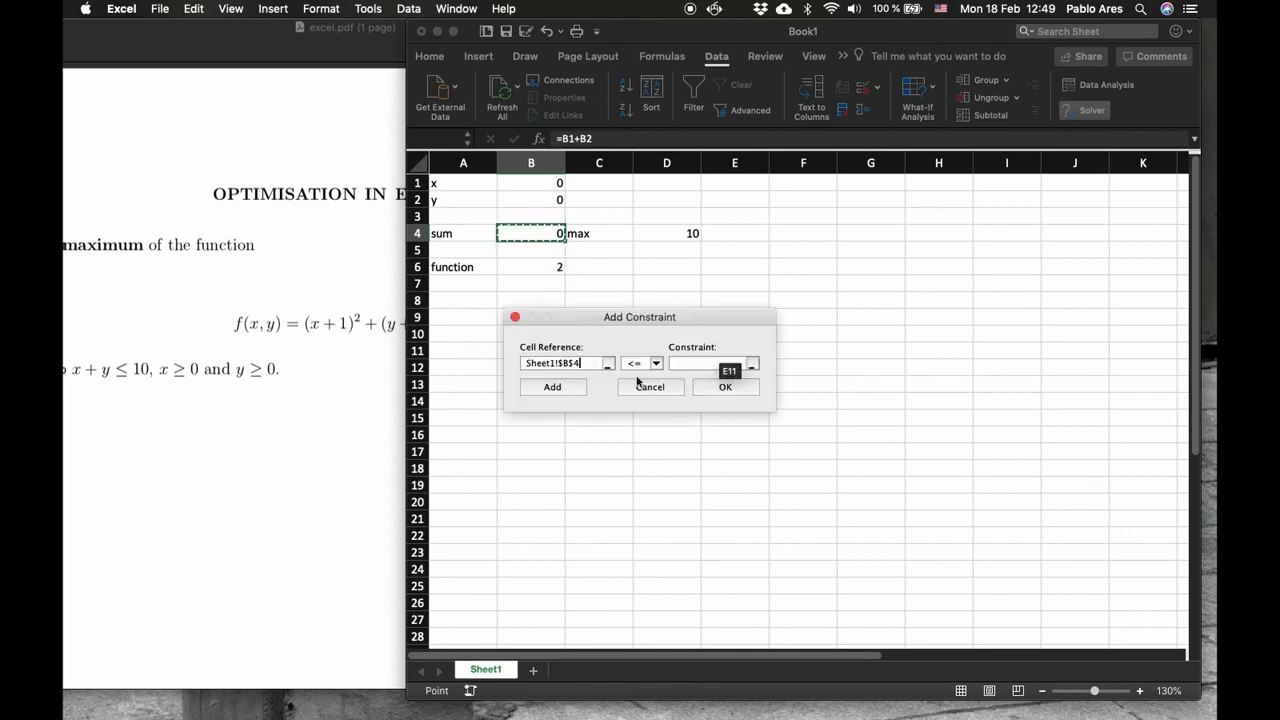
click(655, 363)
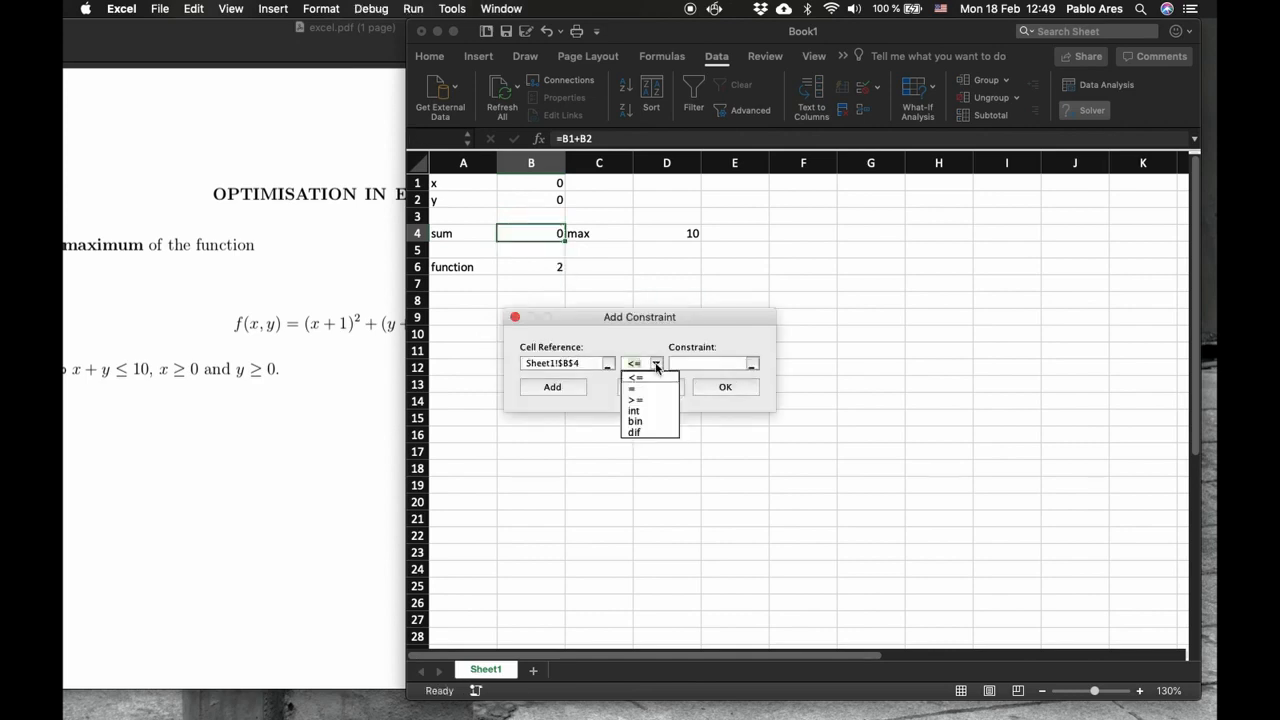
click(640, 363)
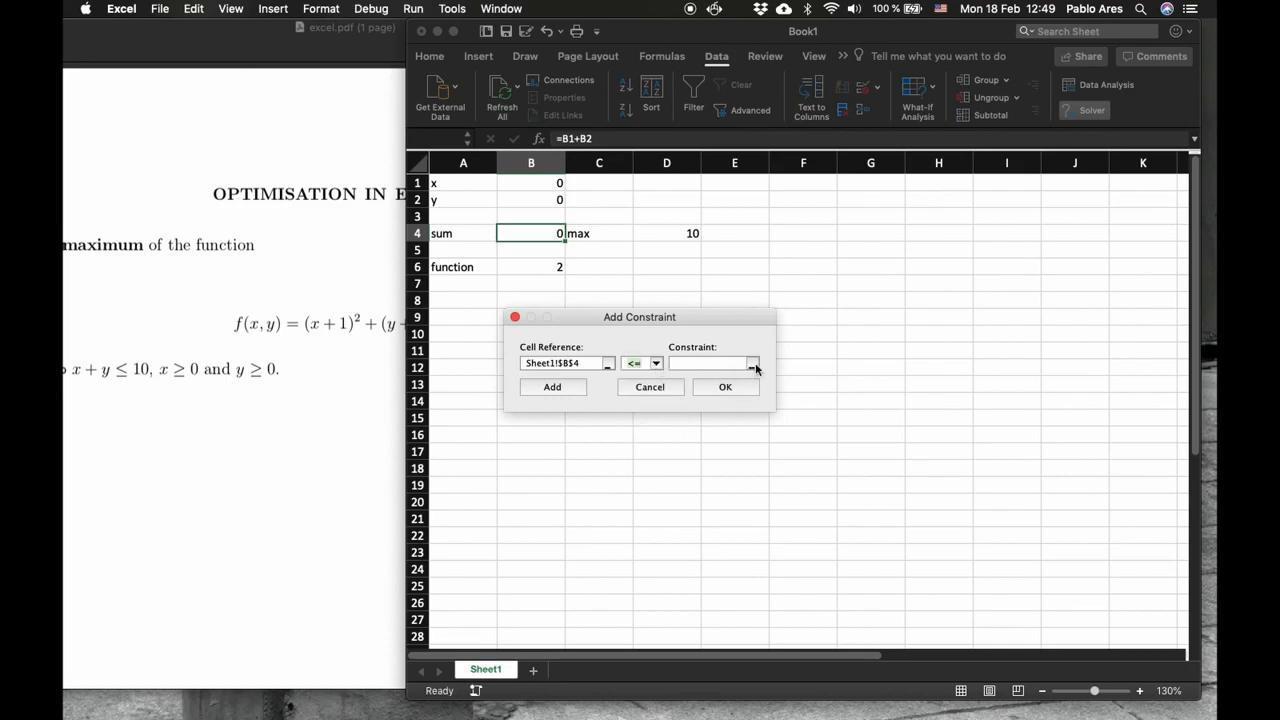
click(753, 363)
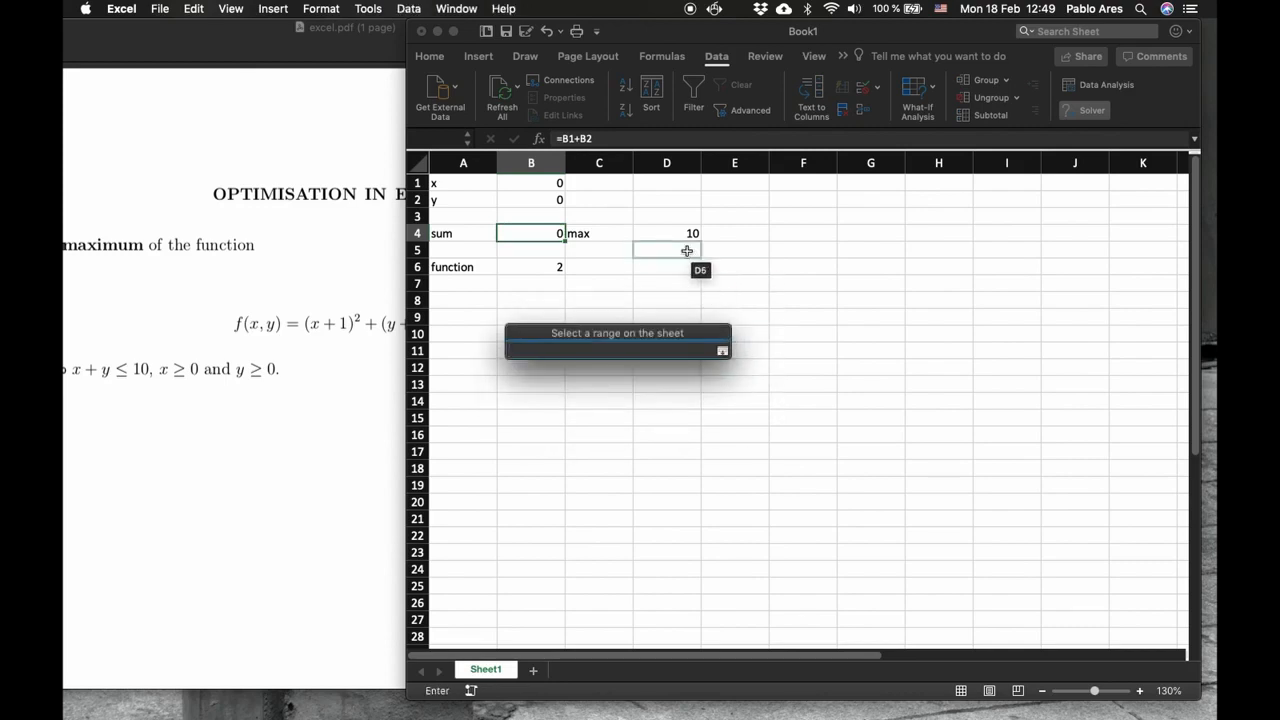
click(666, 233)
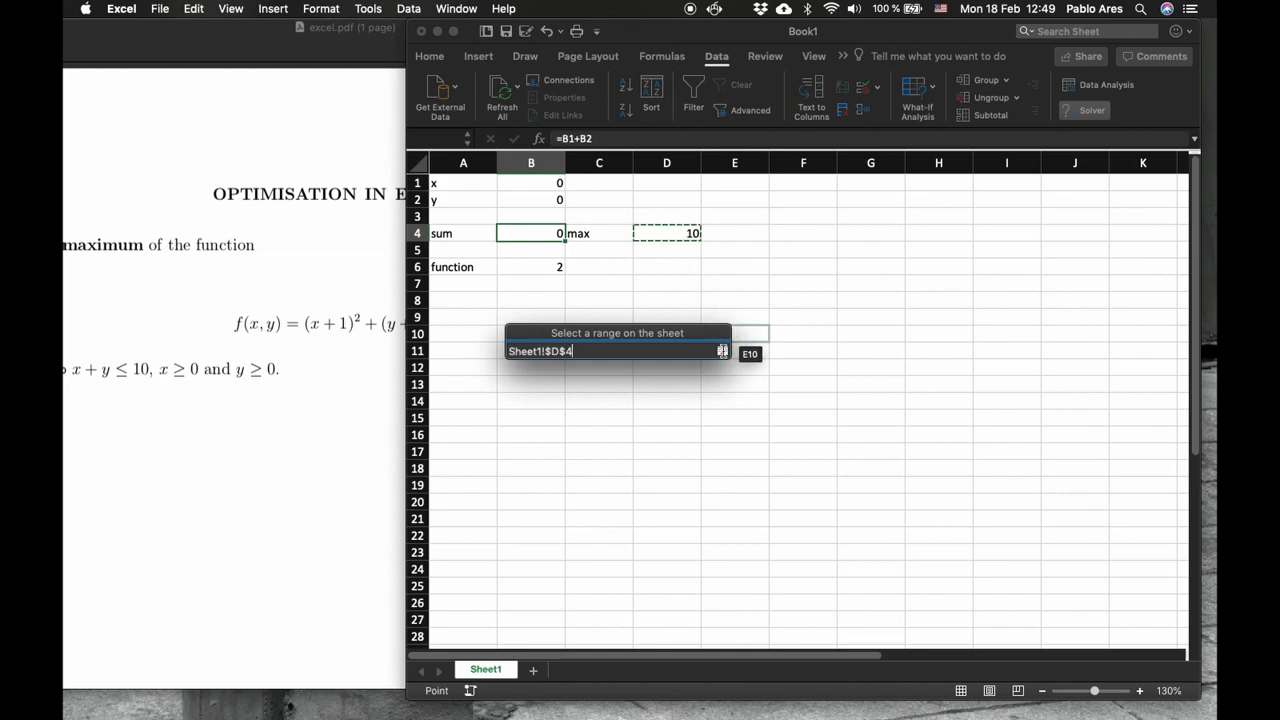
click(723, 350)
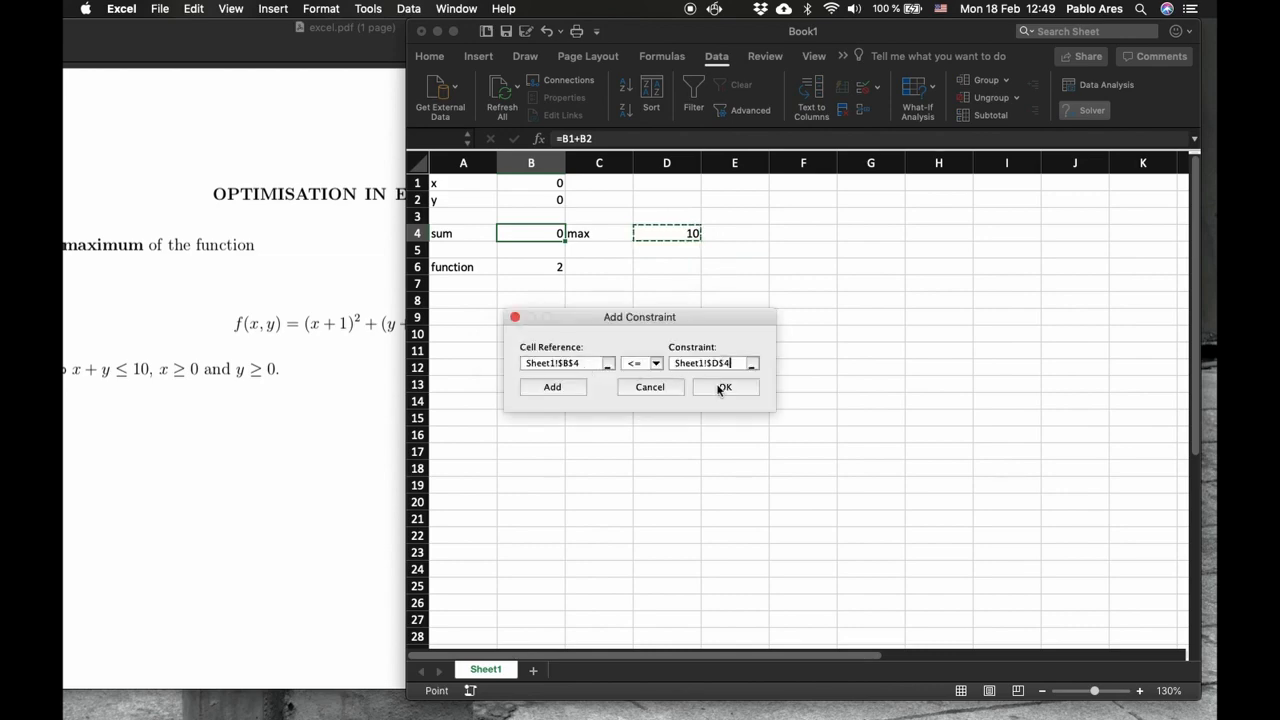
click(724, 387)
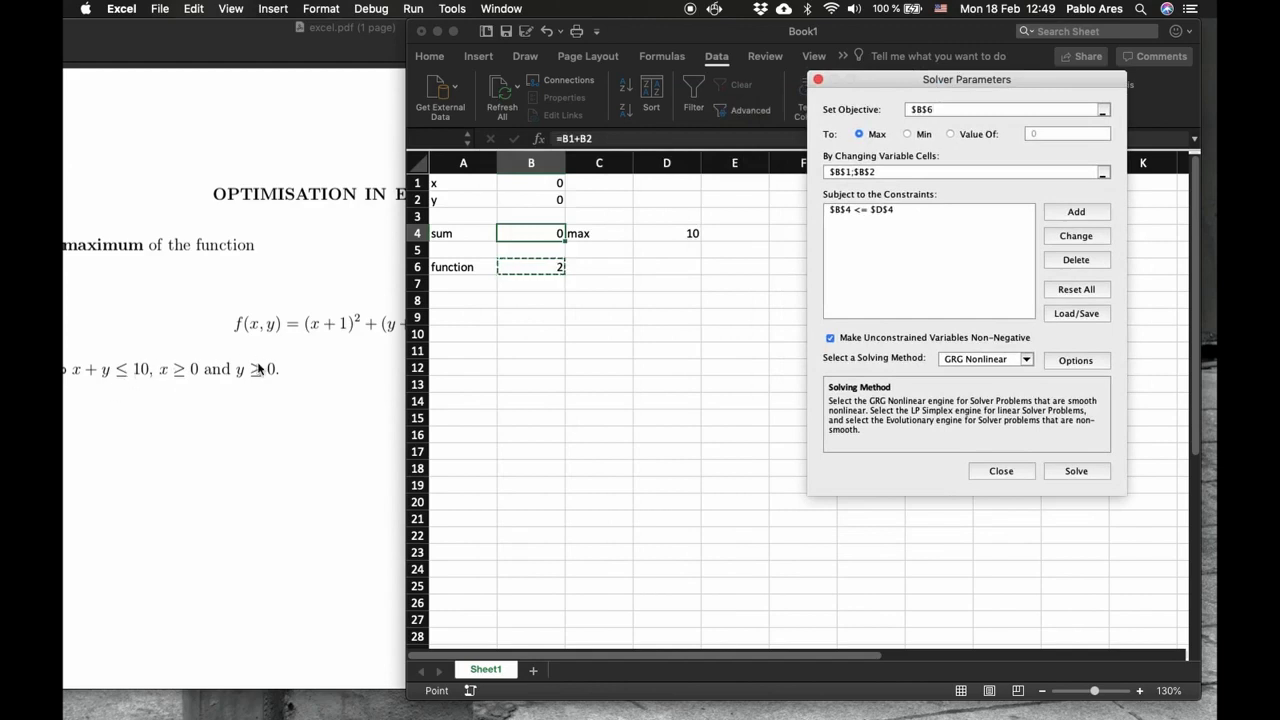
click(734, 333)
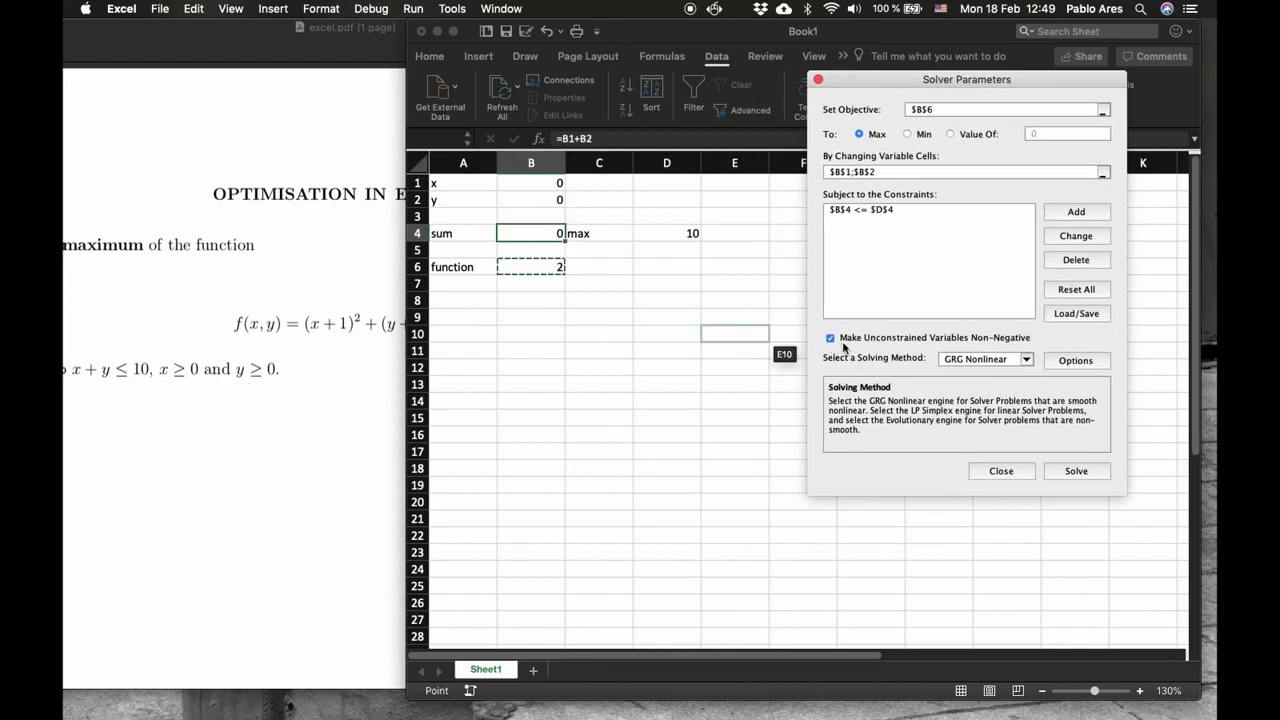
mouse_move(925, 281)
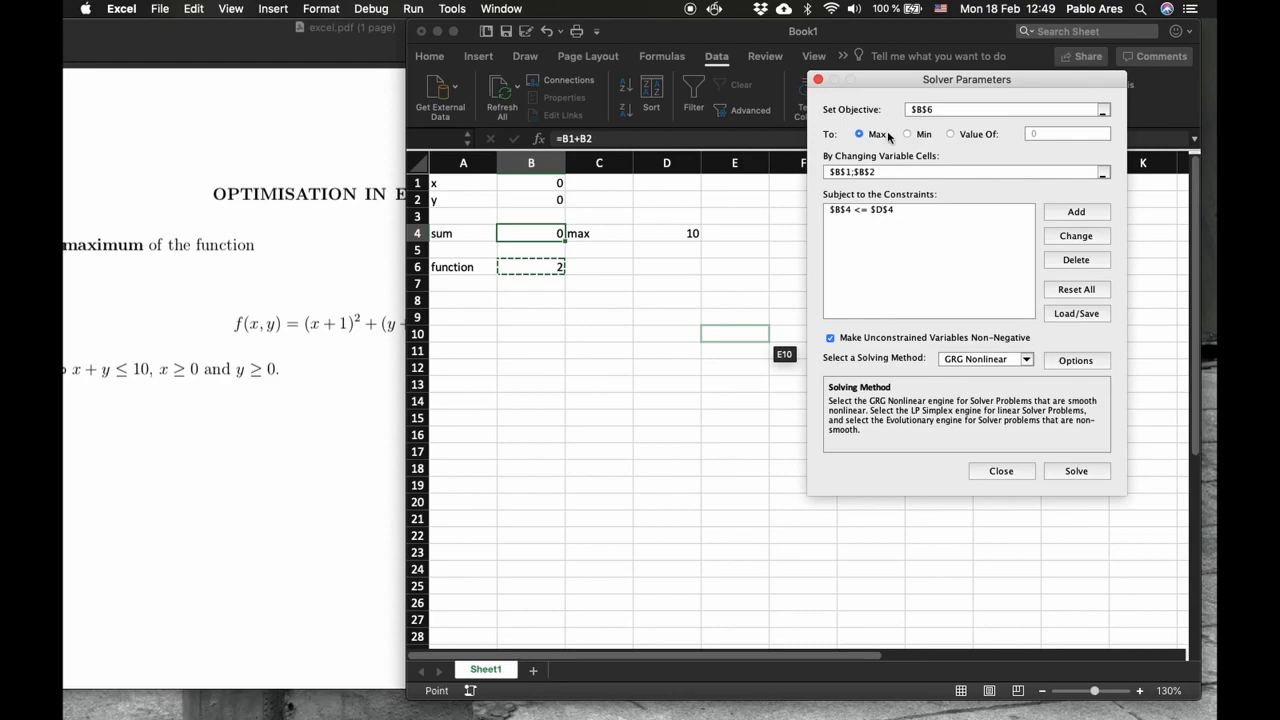
click(598, 162)
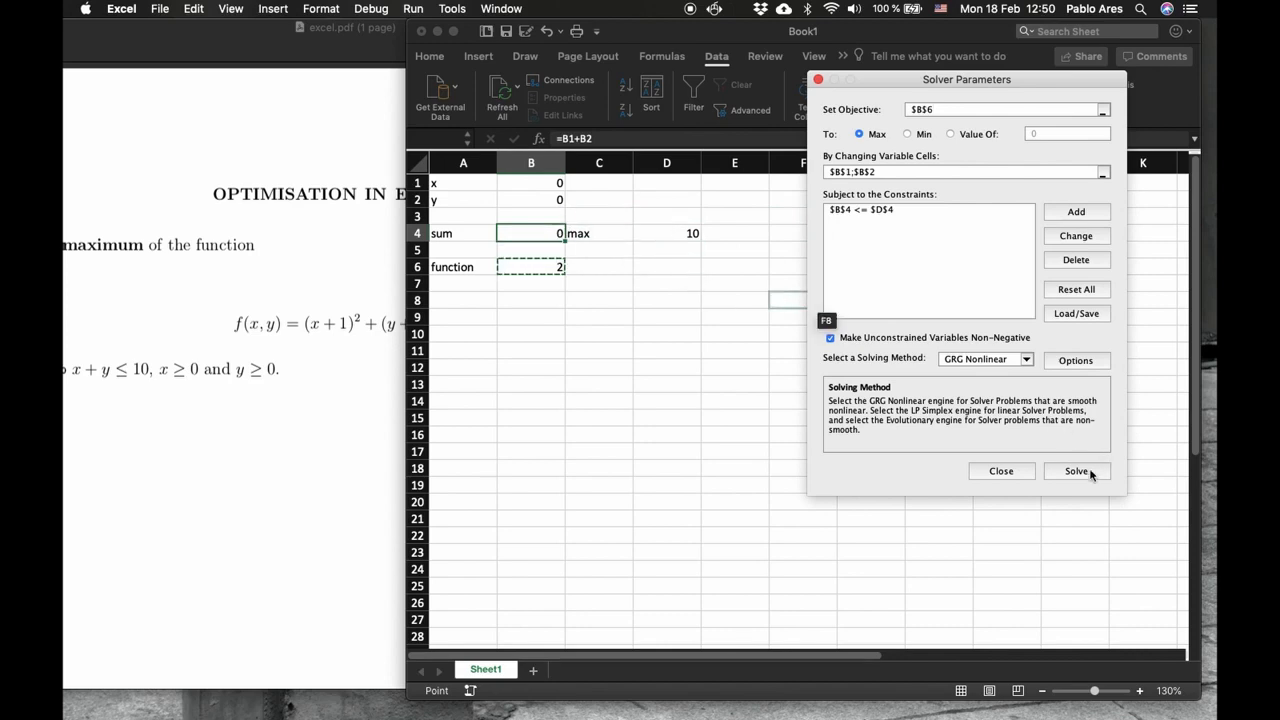
Step: Solve, keep Solver's solution, and request an outlined Sensitivity report
click(1076, 471)
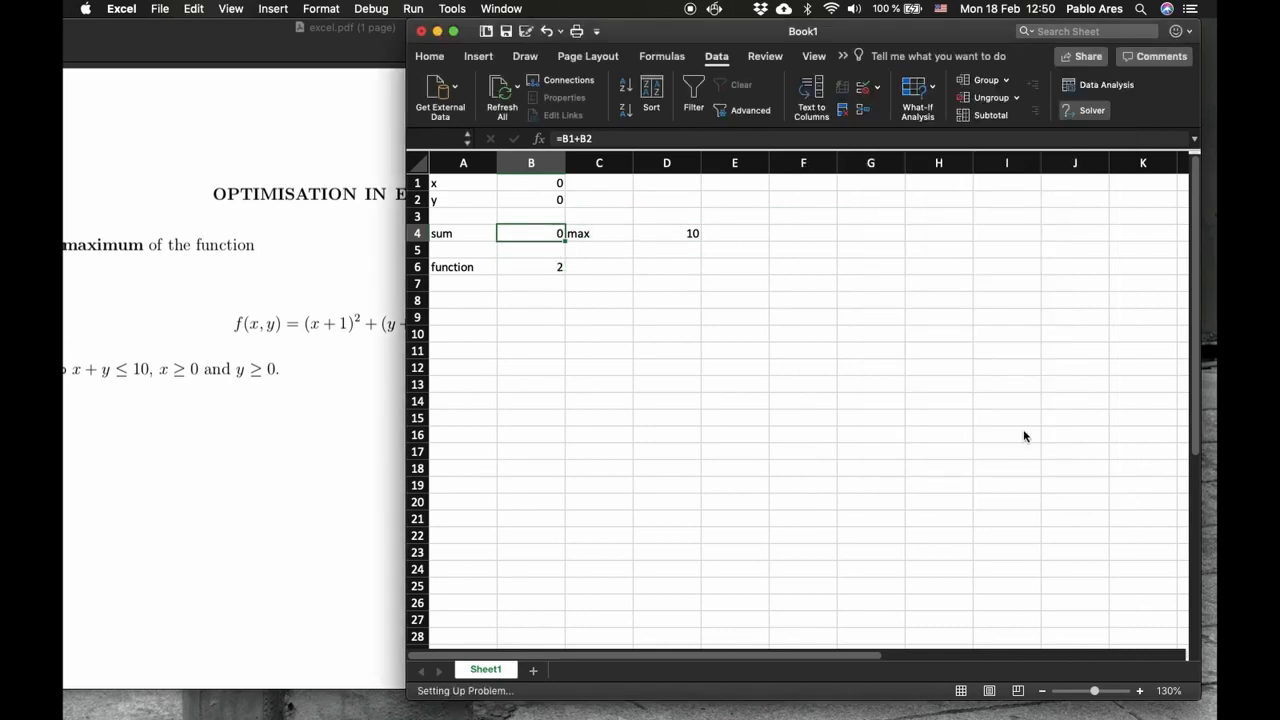
click(1091, 110)
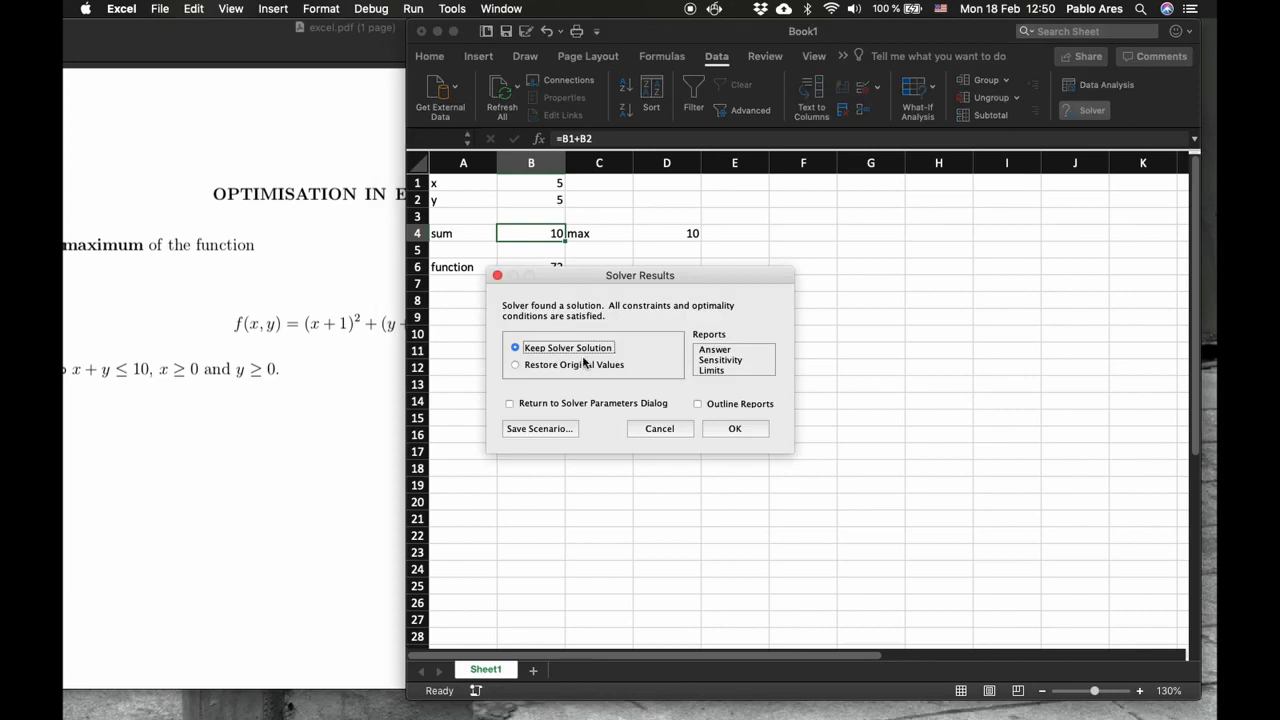
mouse_move(700, 410)
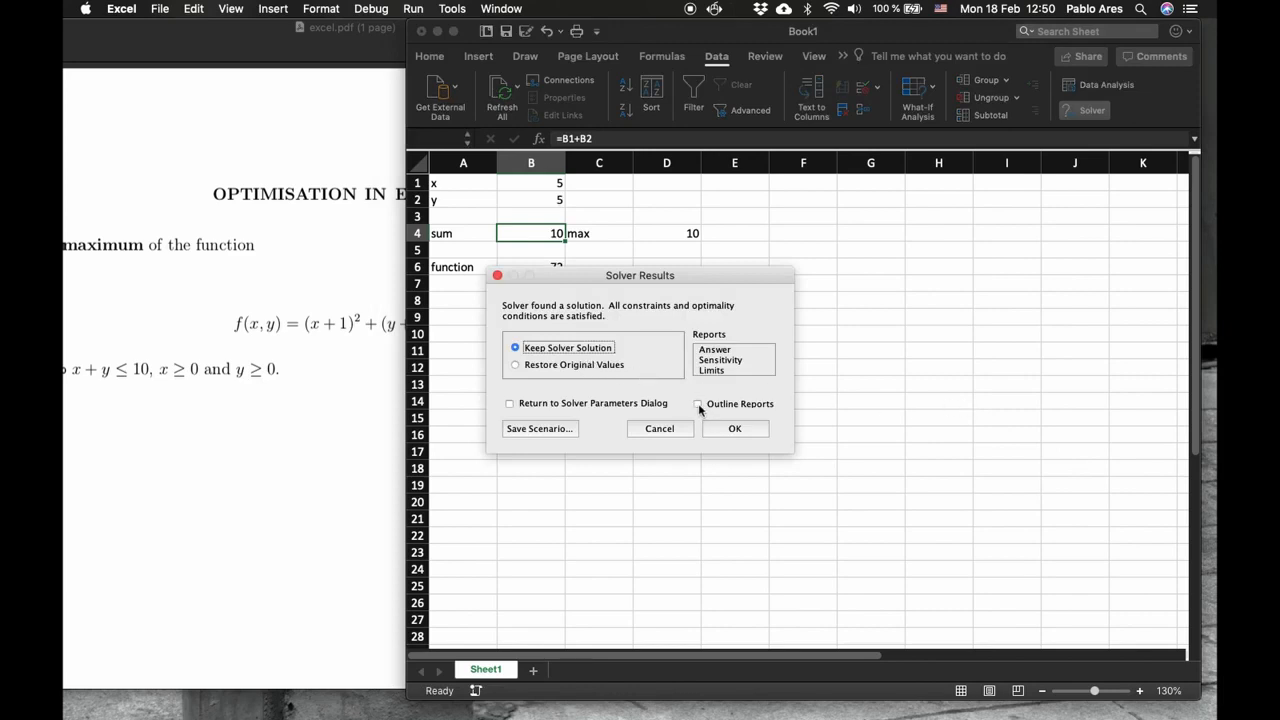
click(698, 403)
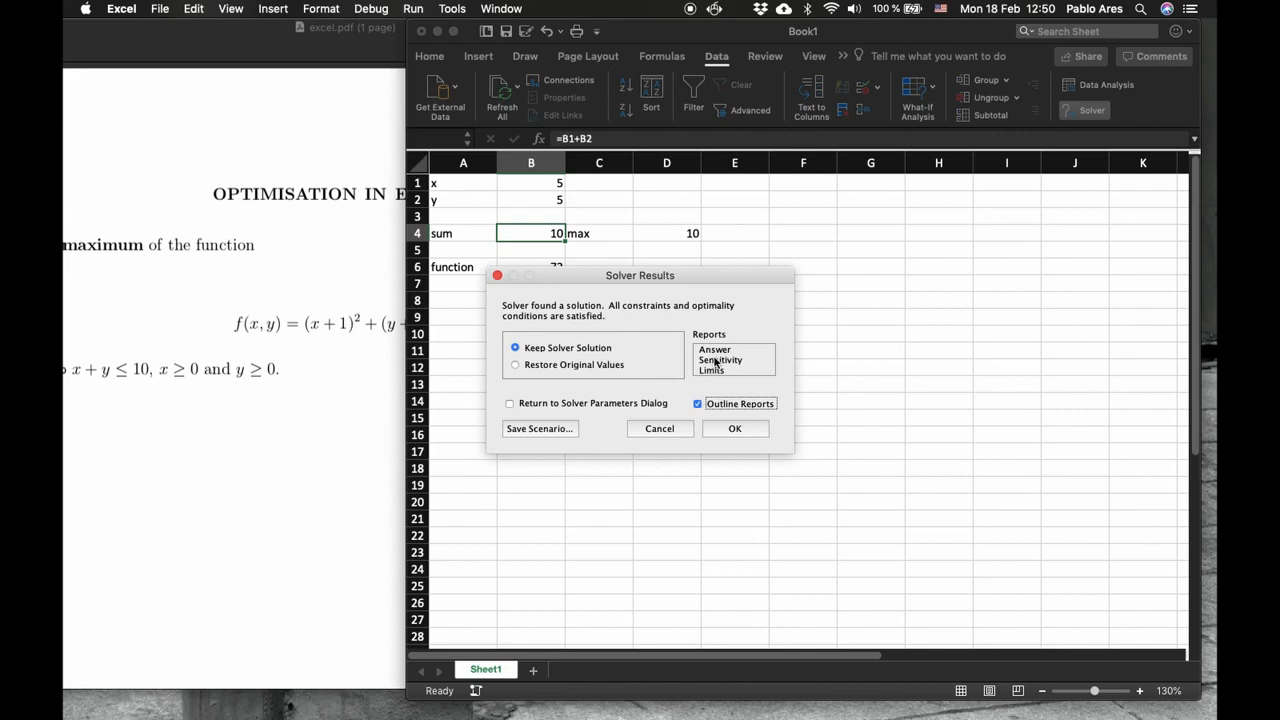
click(735, 428)
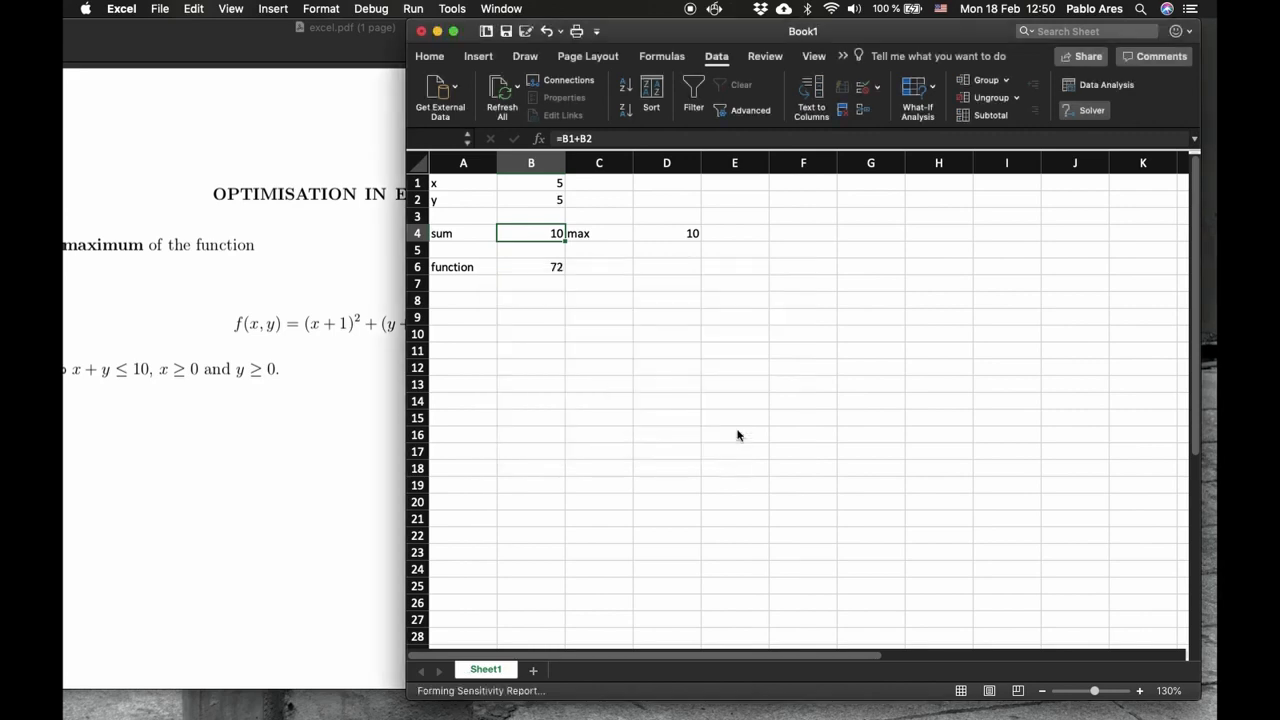
mouse_move(730, 438)
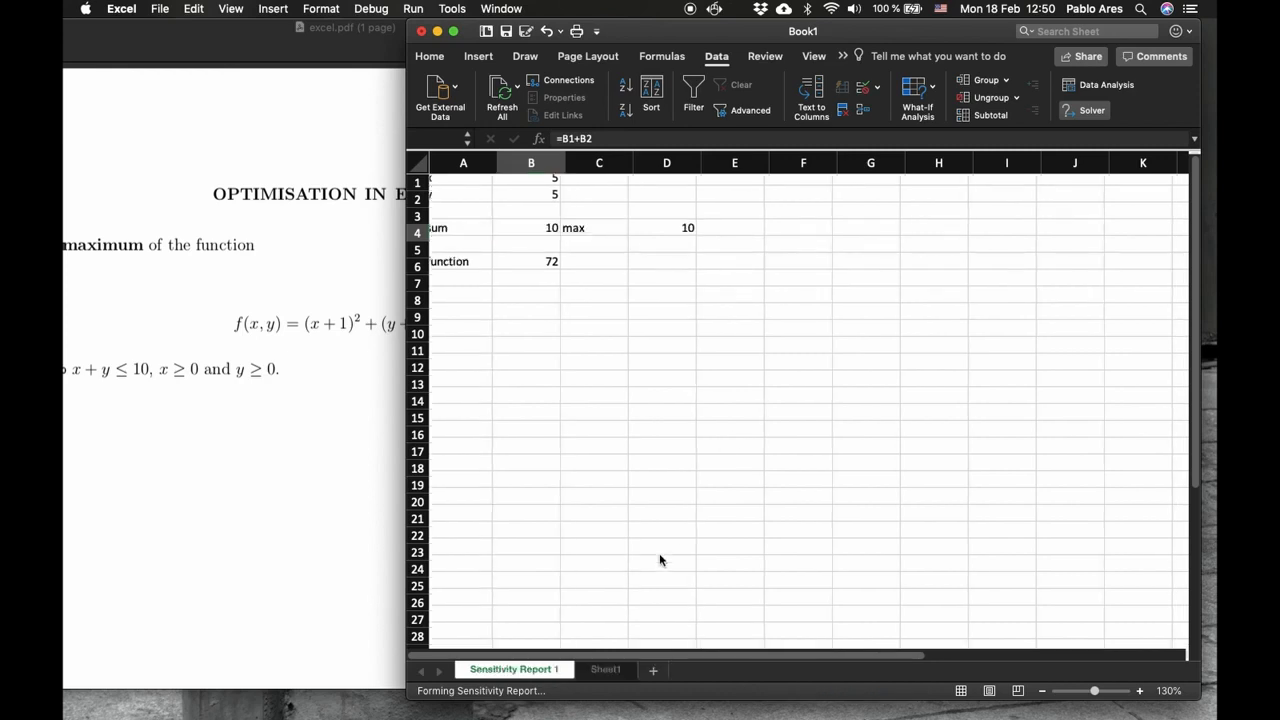
Step: View Sheet1, then open the Sensitivity Report 1 sheet
click(602, 668)
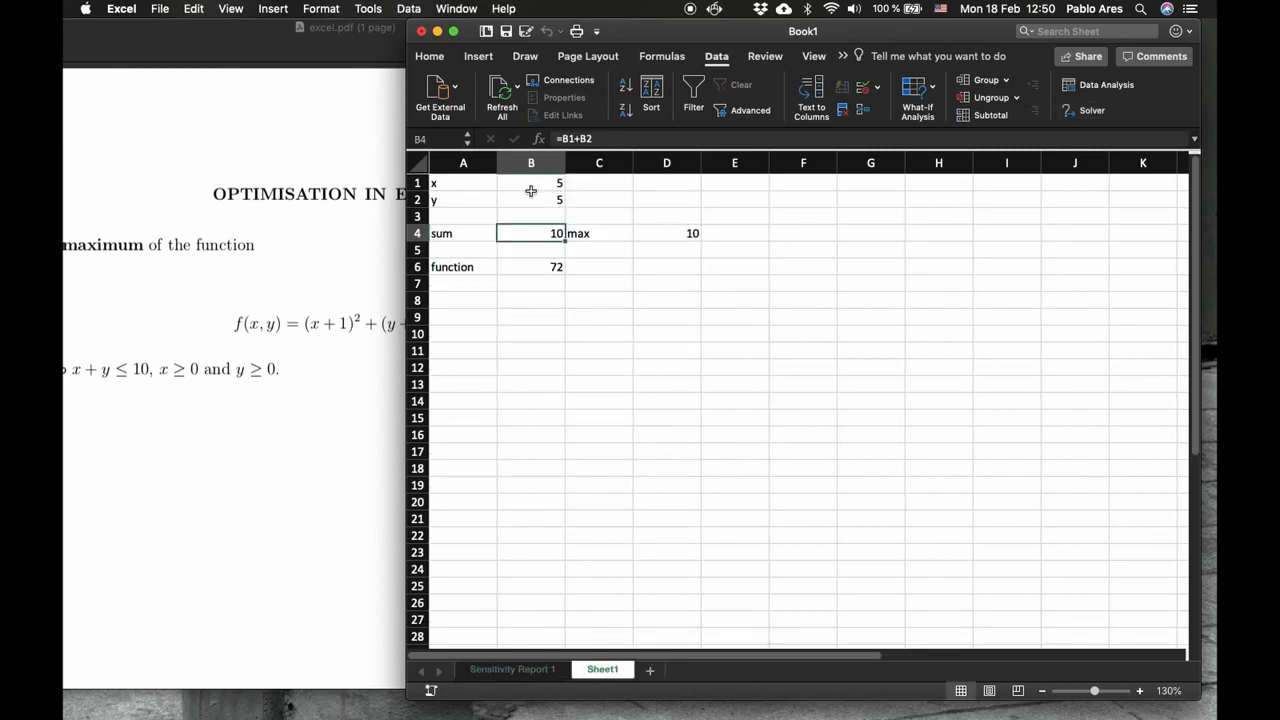
mouse_move(536, 271)
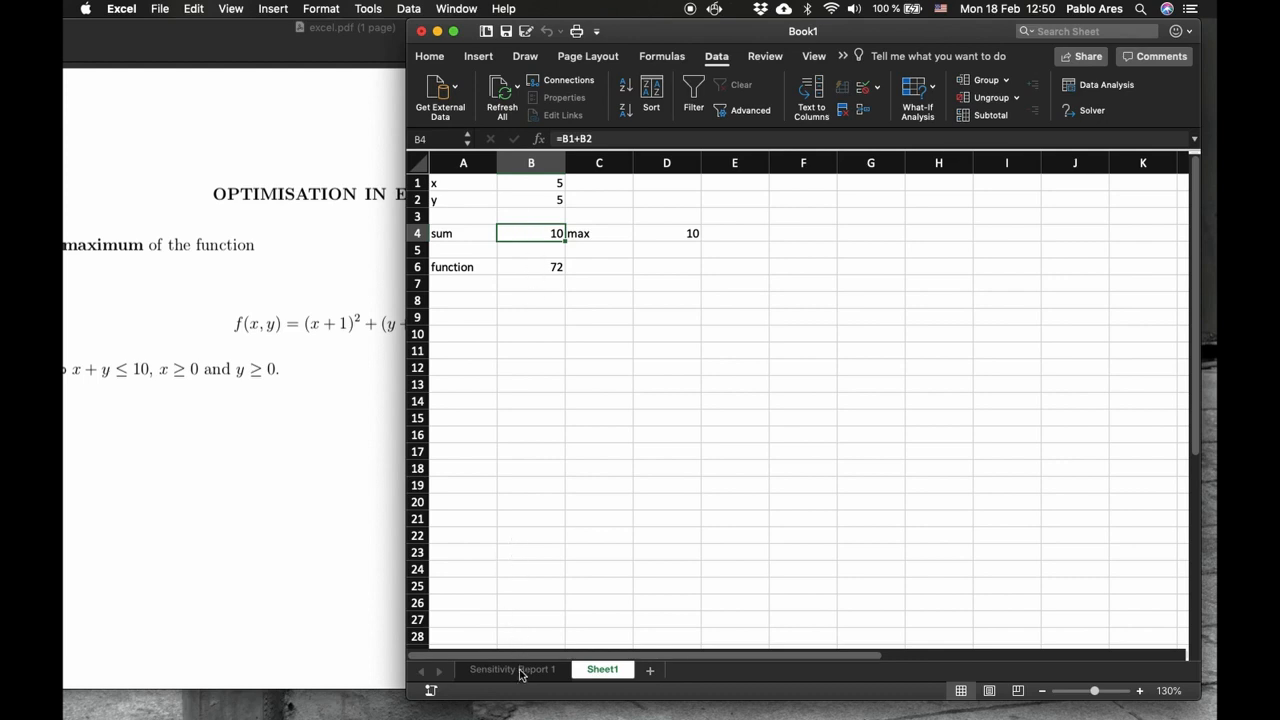
click(512, 669)
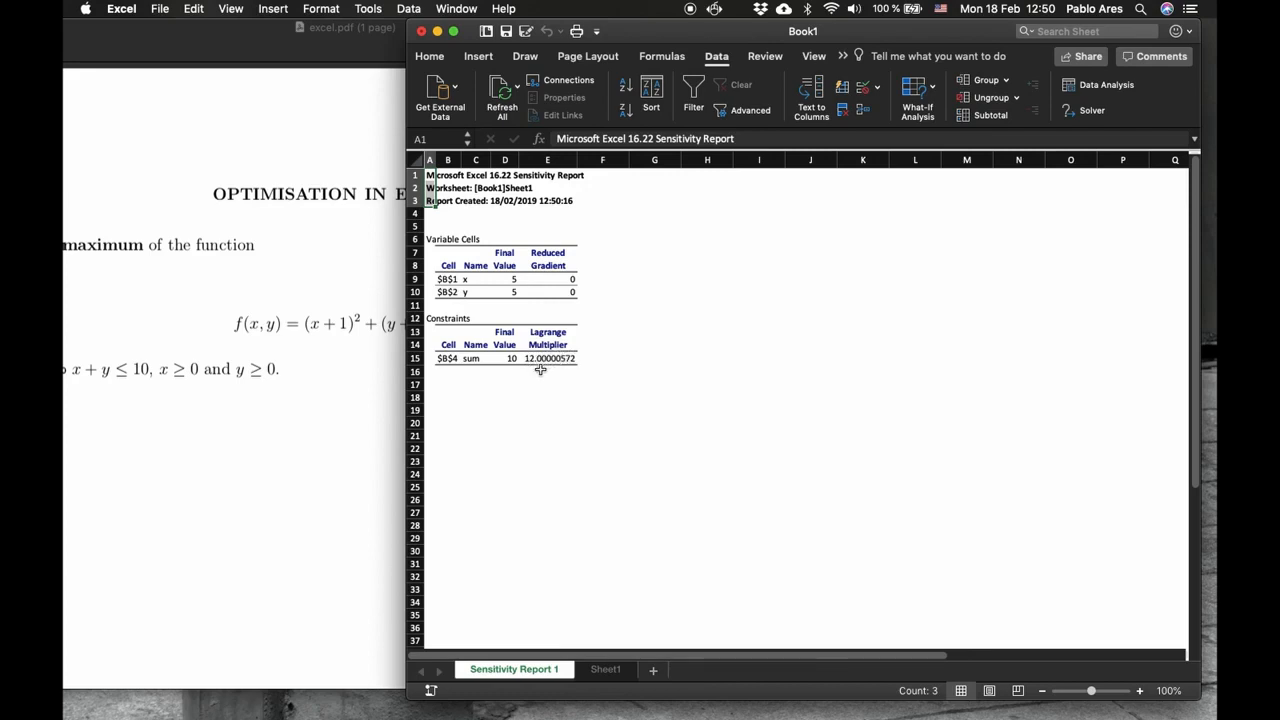
mouse_move(621, 246)
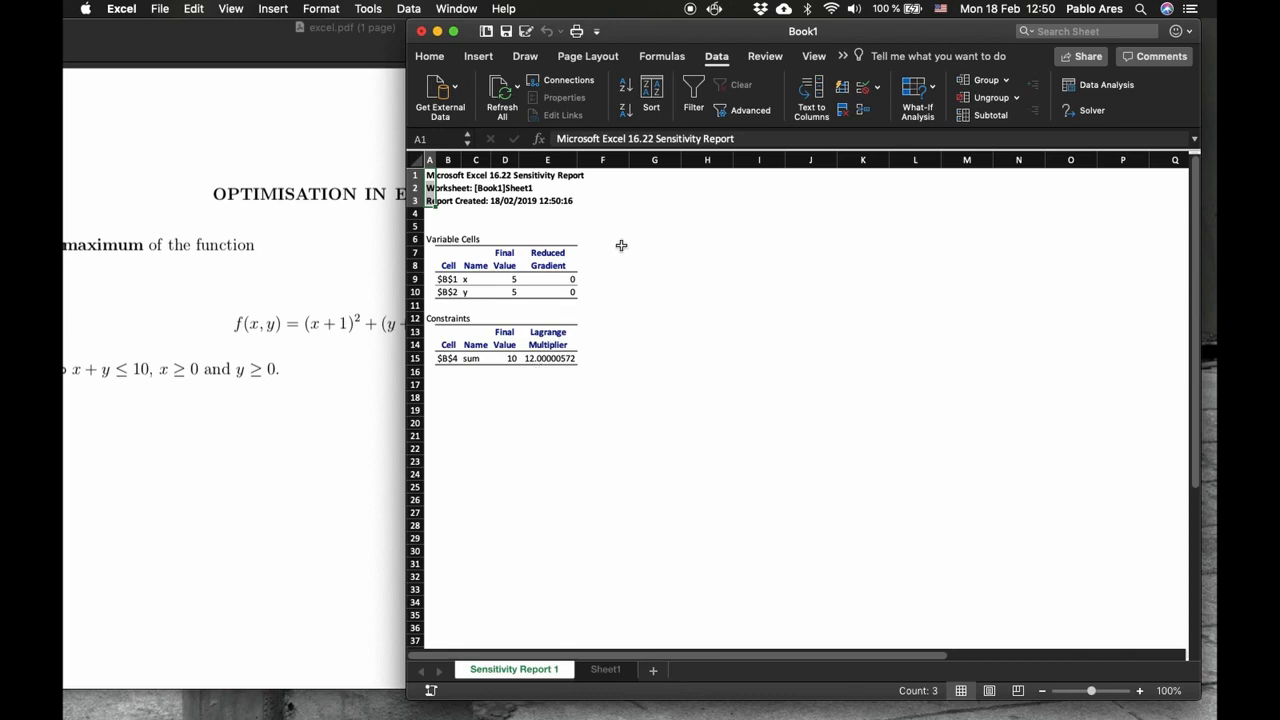